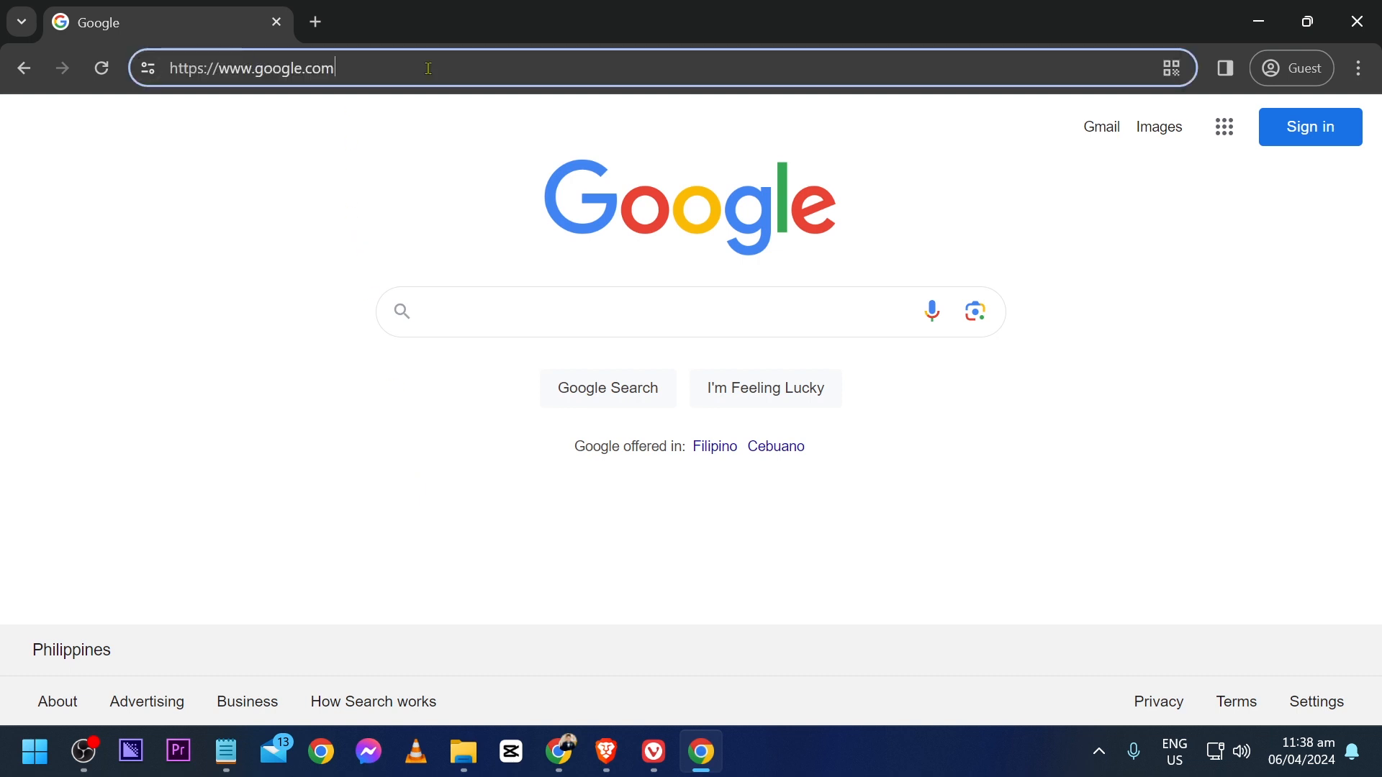
Navigate Chrome to the Google Marketing Platform Analytics overview page.
type("/analytics/")
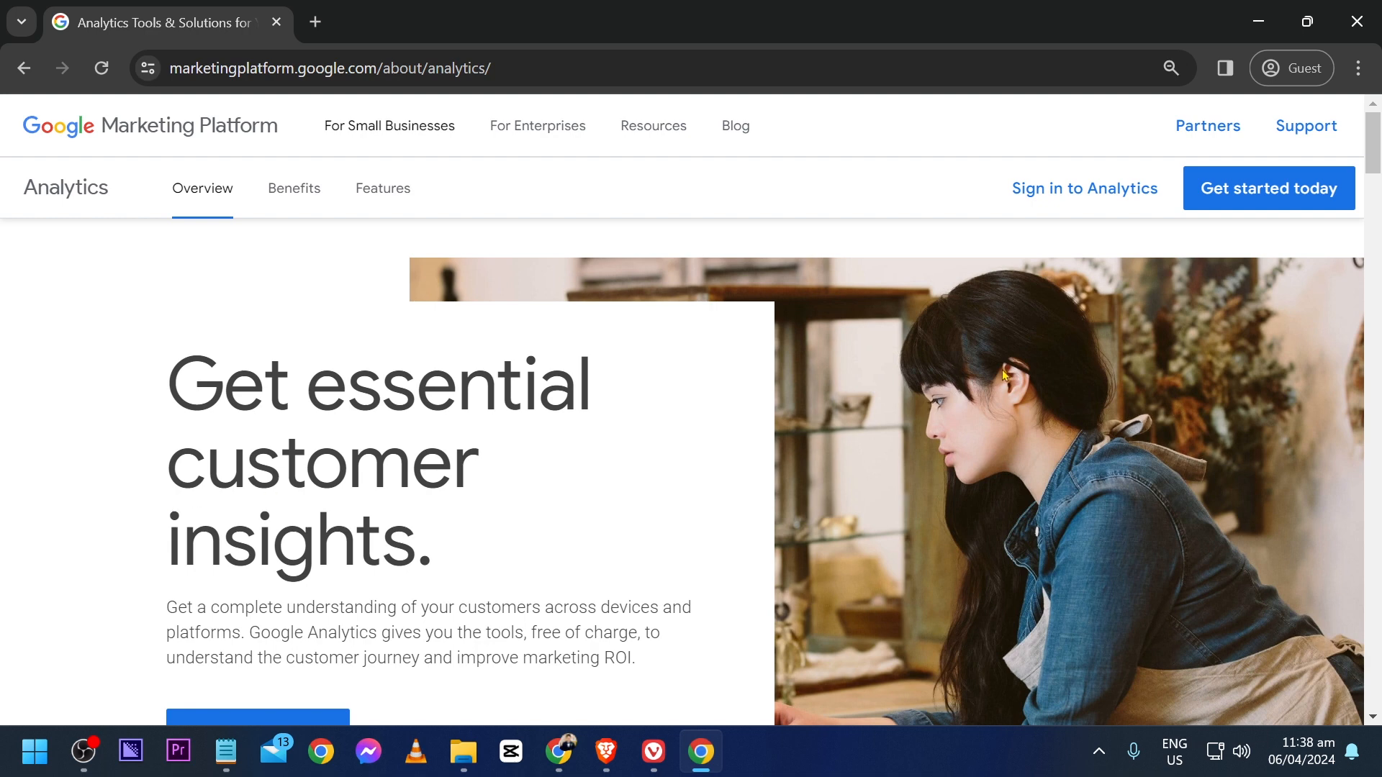
Sign in to Analytics with the davescott Google account to reach the welcome page.
left_click(1084, 187)
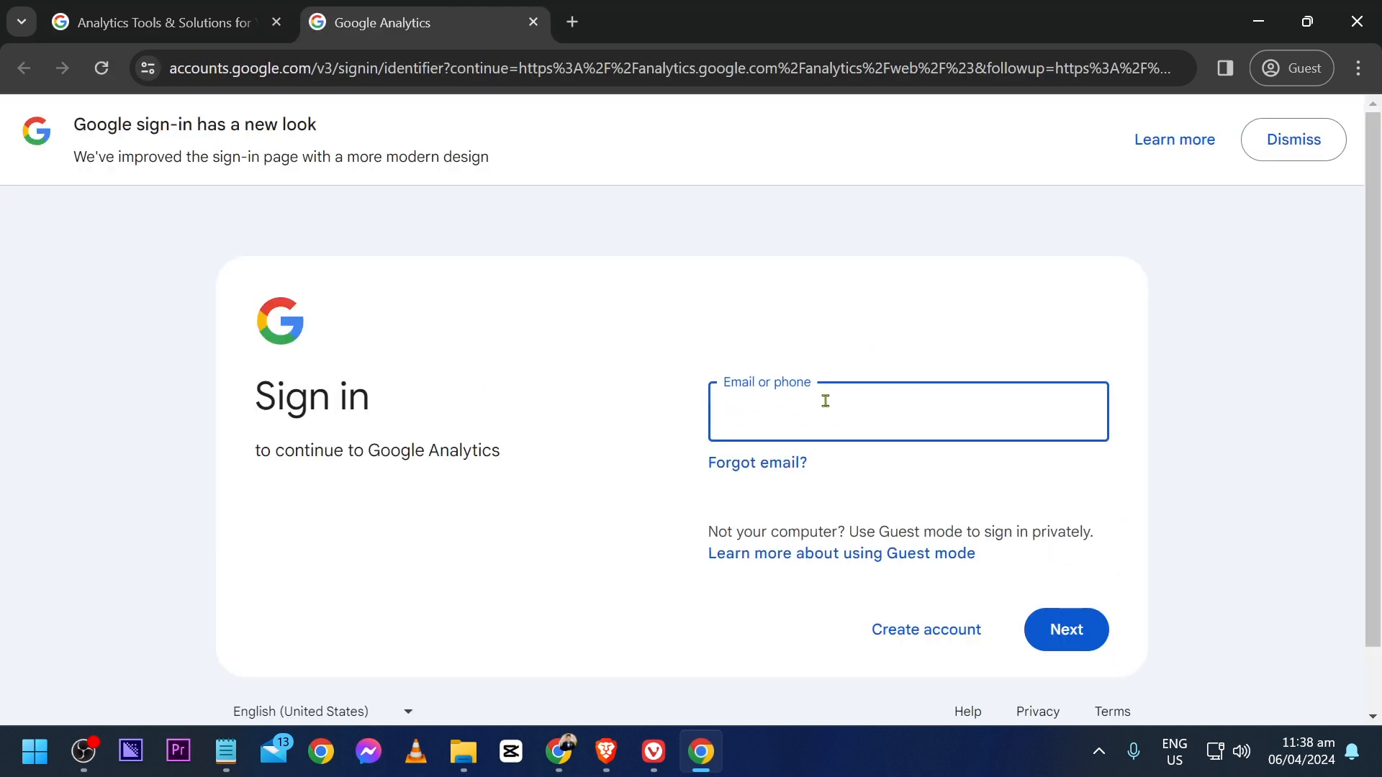
type("davescott")
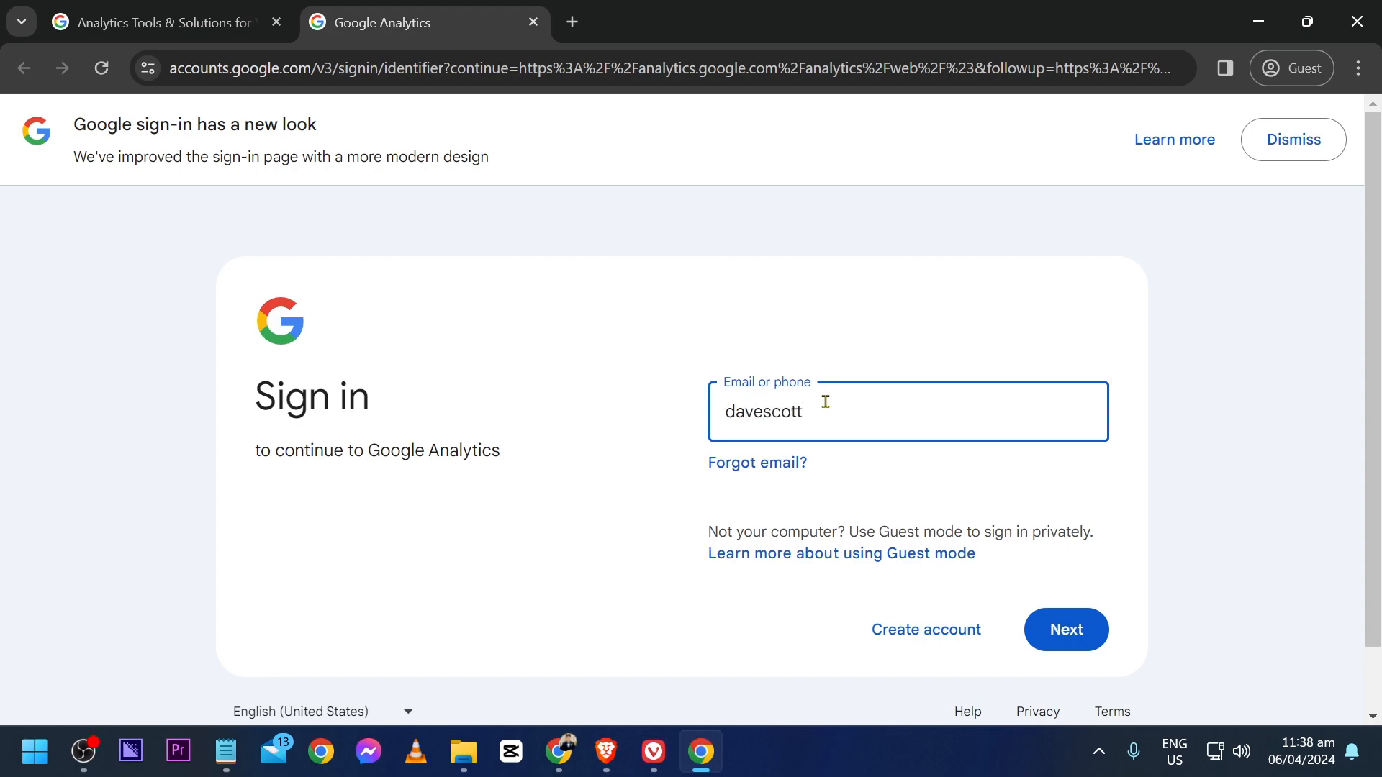
left_click(1066, 629)
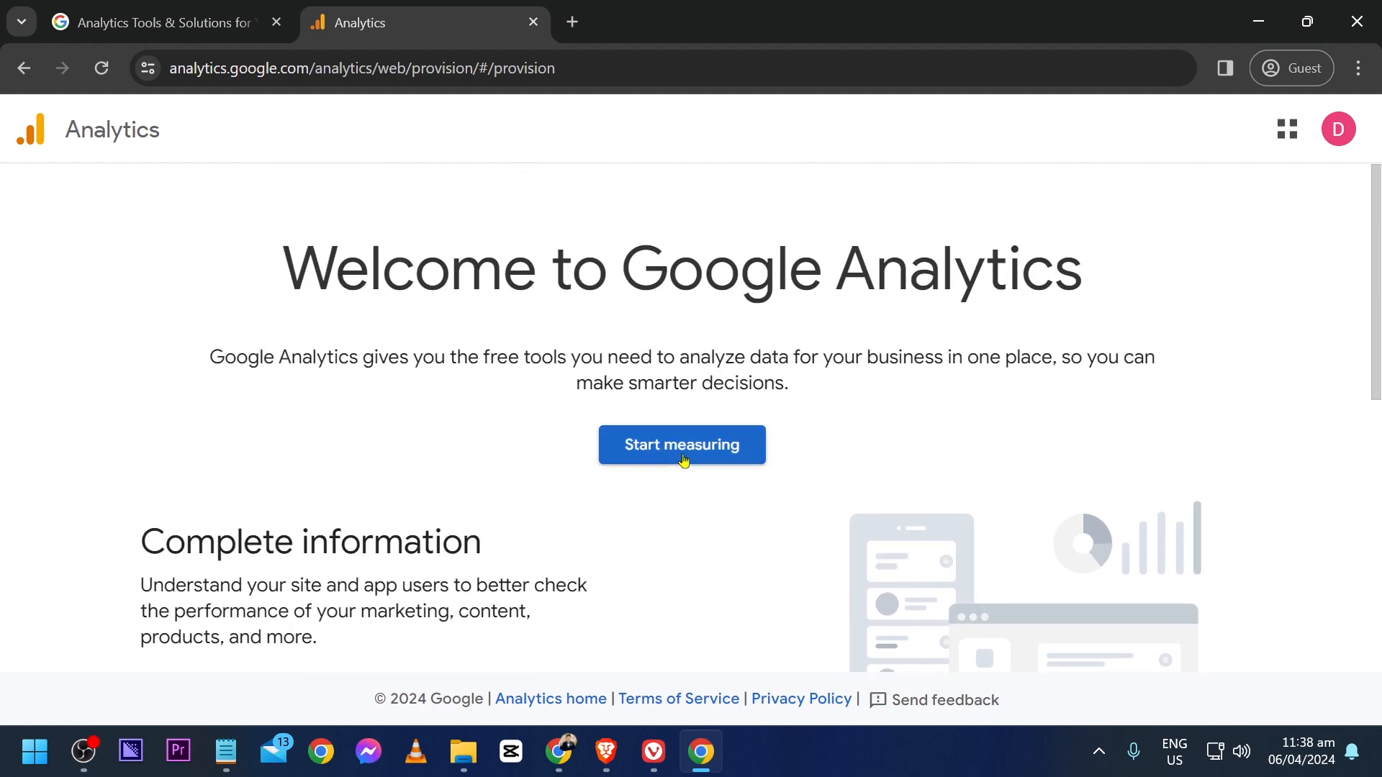
Start measuring and name the new account Sample Account with Google products sharing off.
left_click(681, 445)
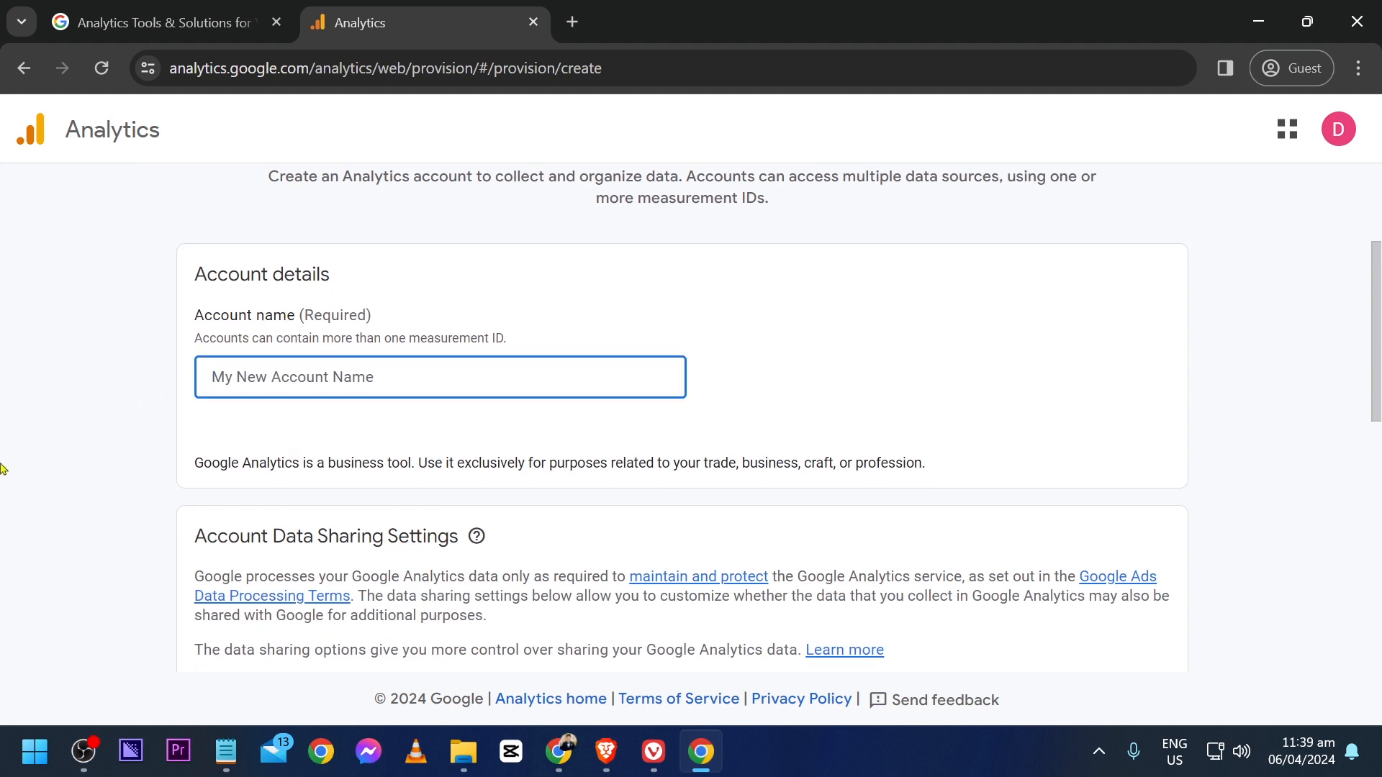
type("Sample Account")
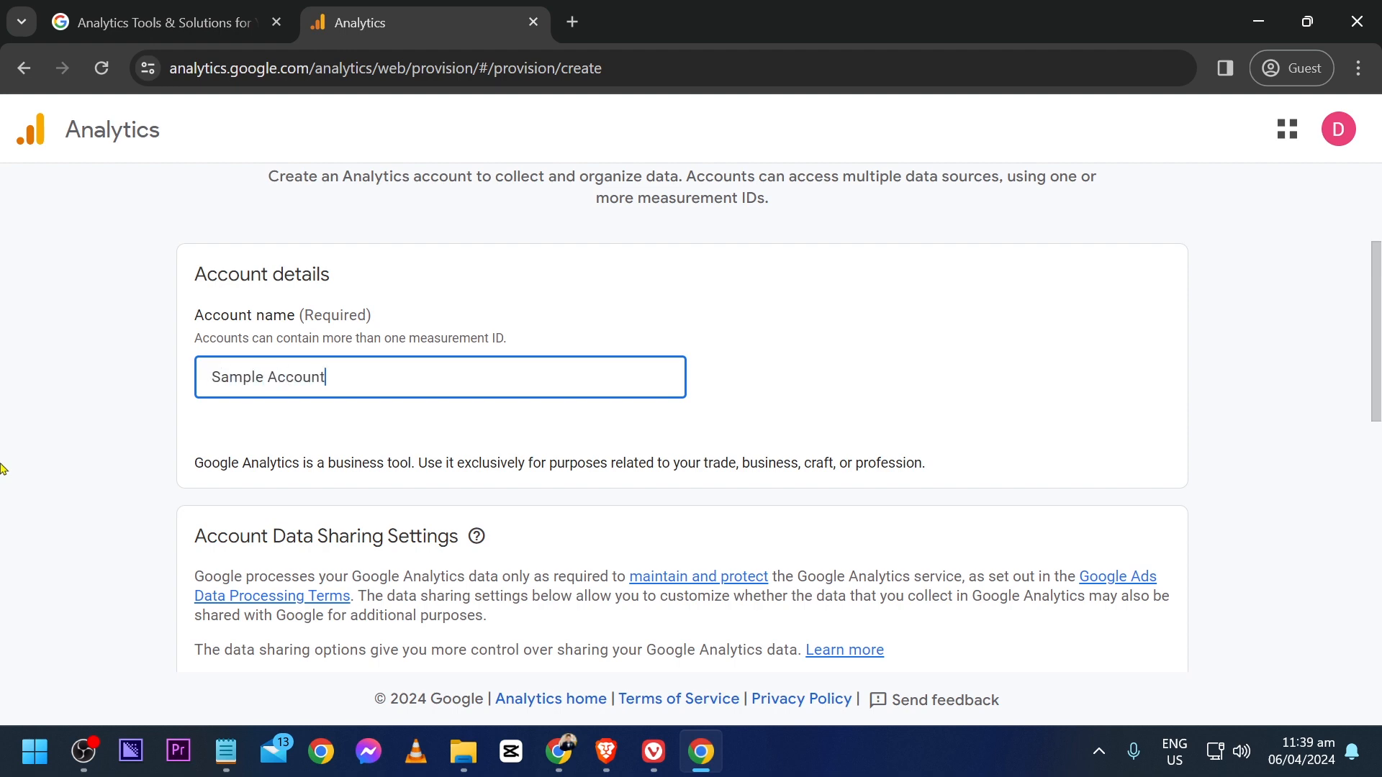
scroll("down", 3)
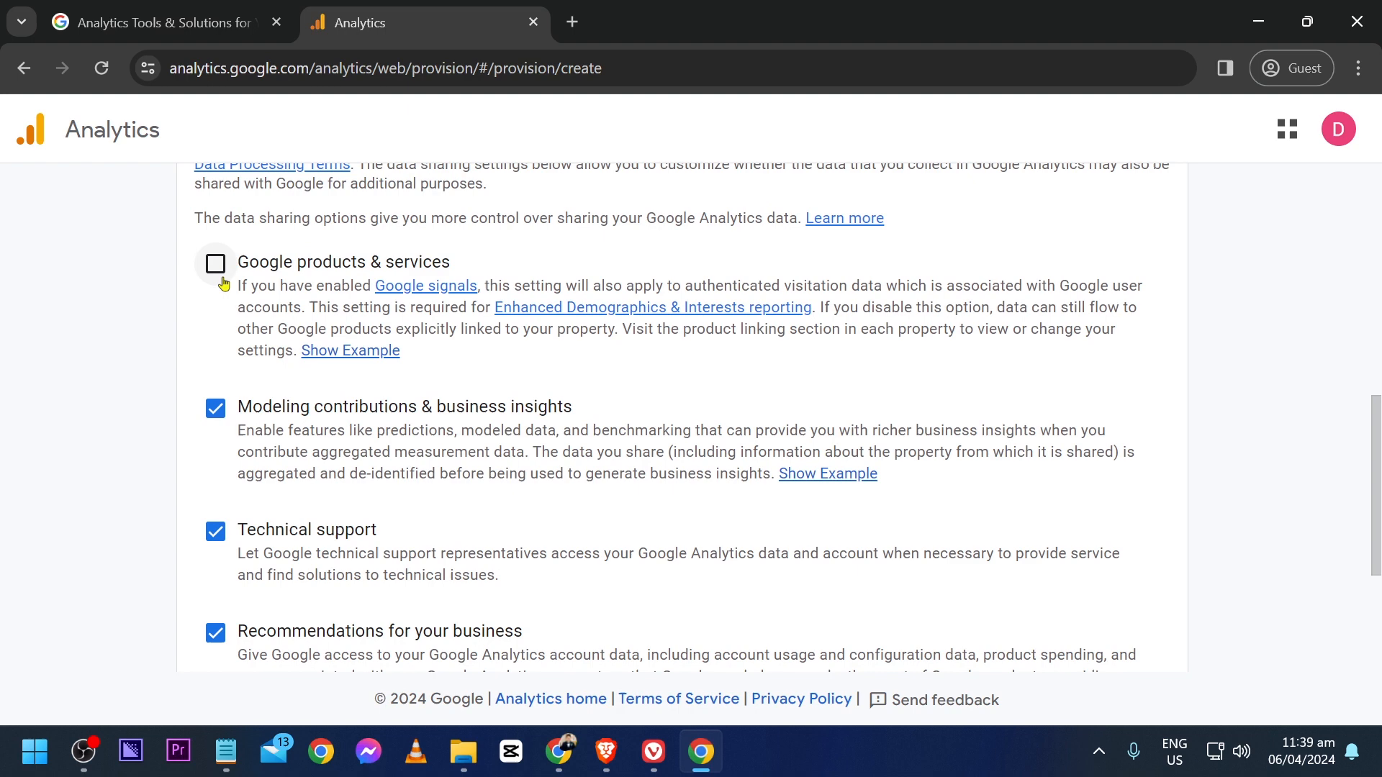
mouse_move(187, 315)
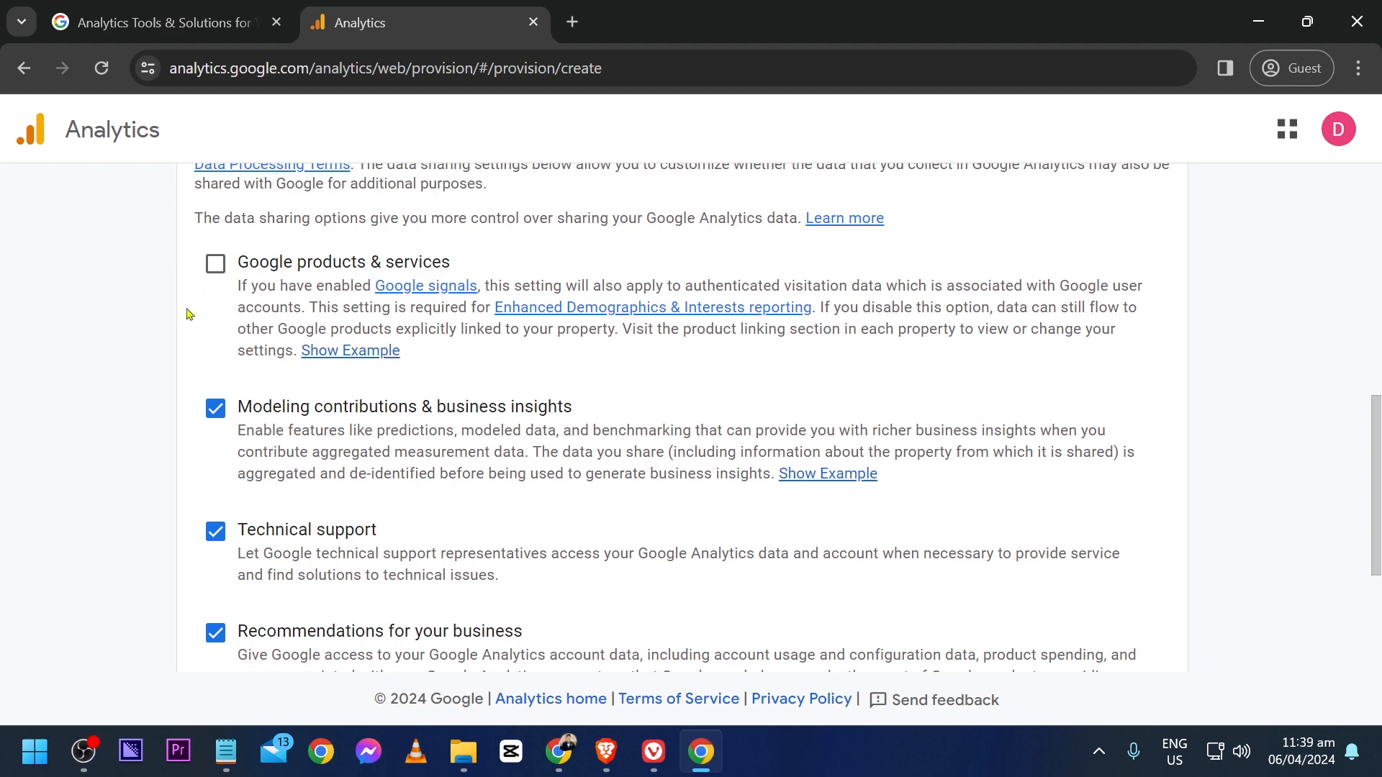
scroll("down", 3)
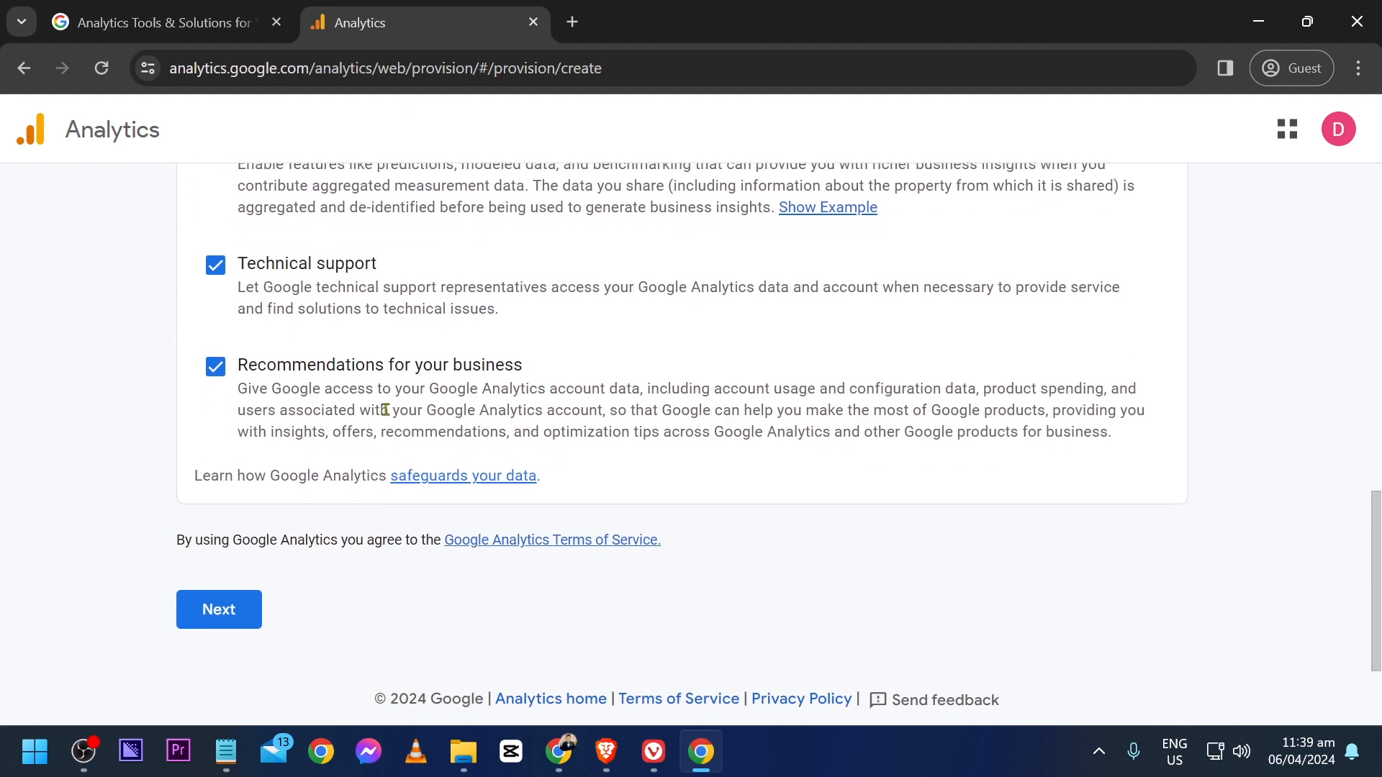
left_click(218, 609)
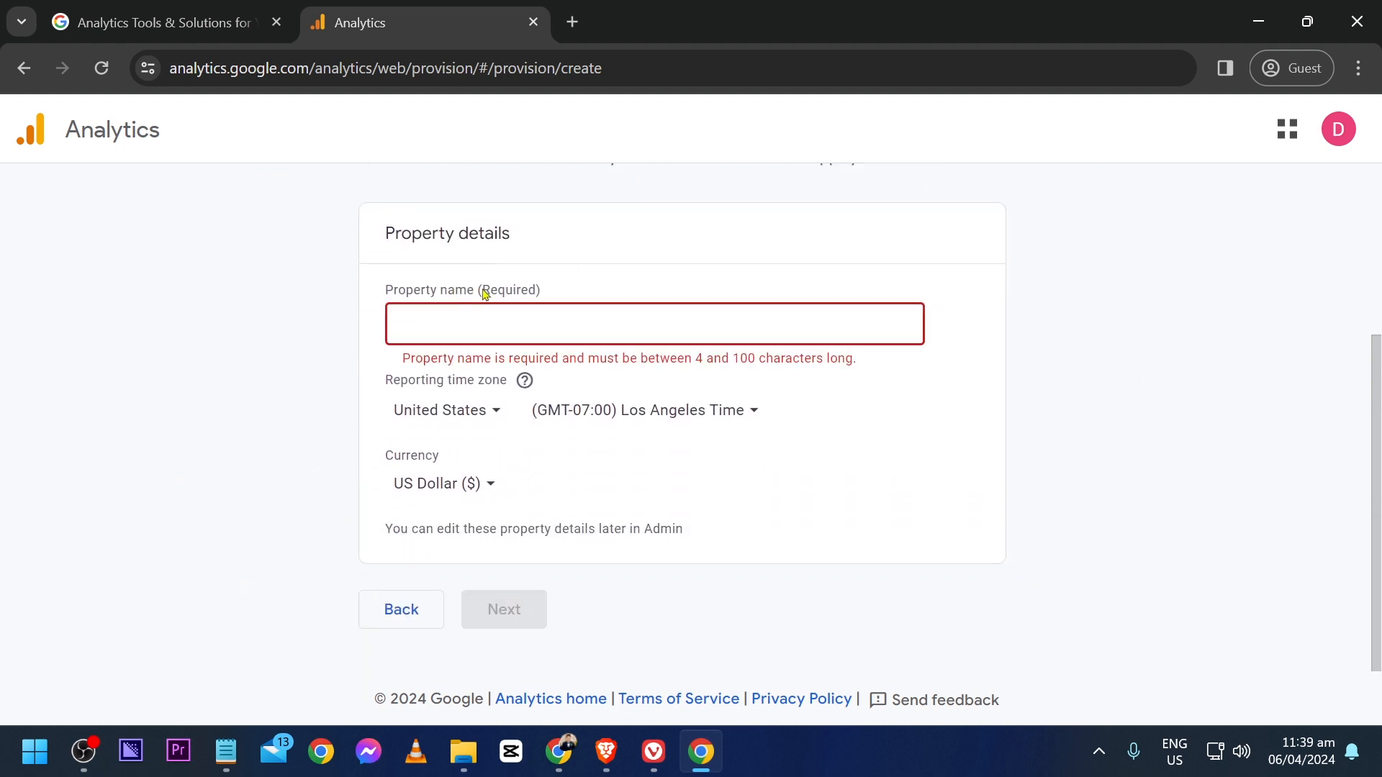
Name the property Sample Property with Philippines time zone and Philippine Peso currency.
left_click(653, 324)
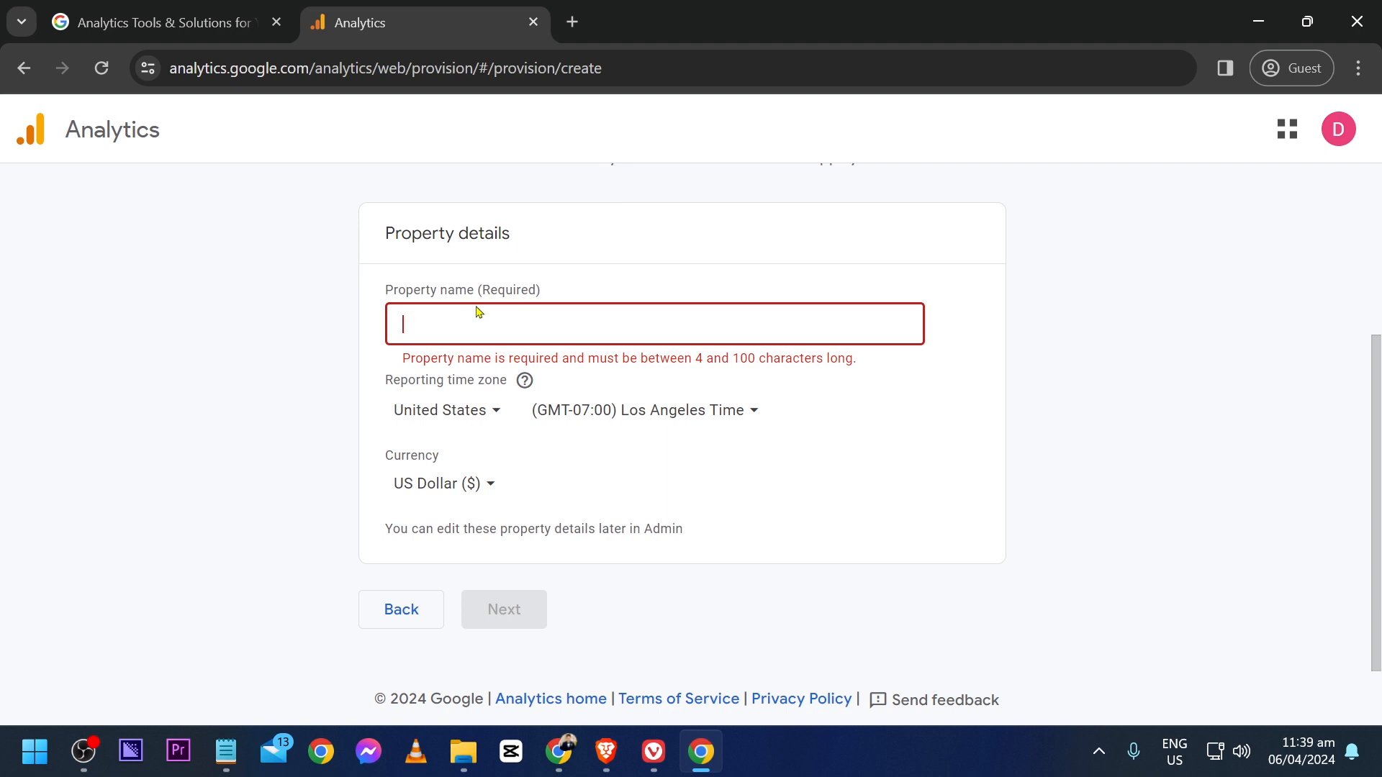
type("Sample")
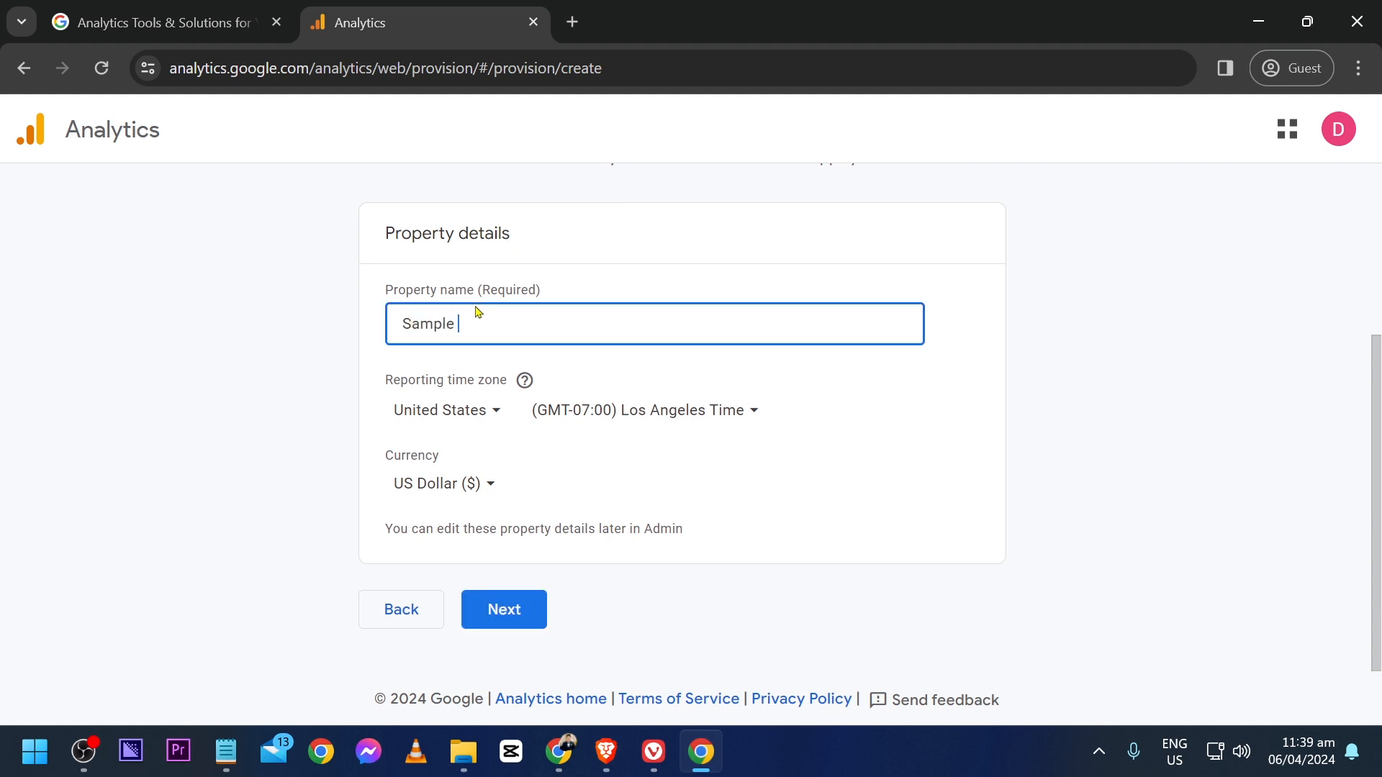
type("Property")
type("ph")
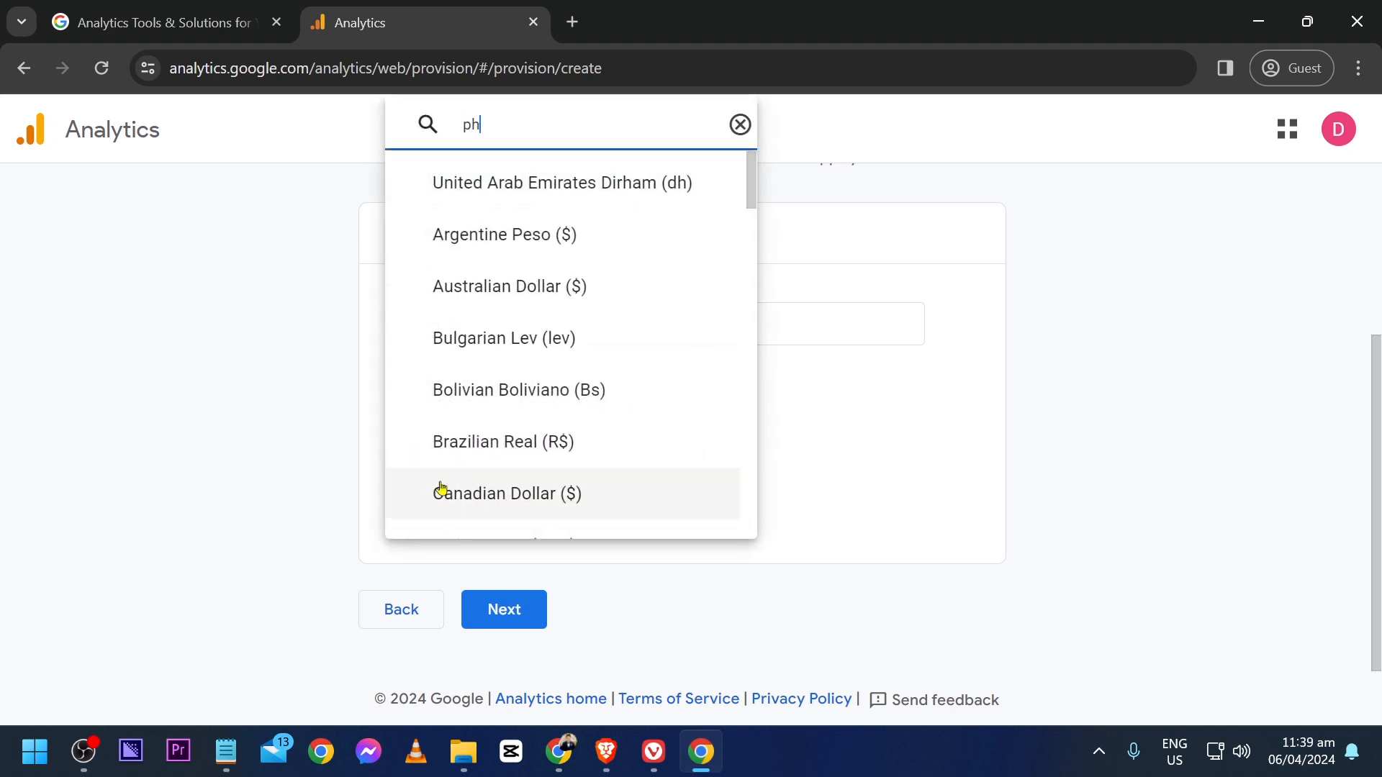
left_click(462, 484)
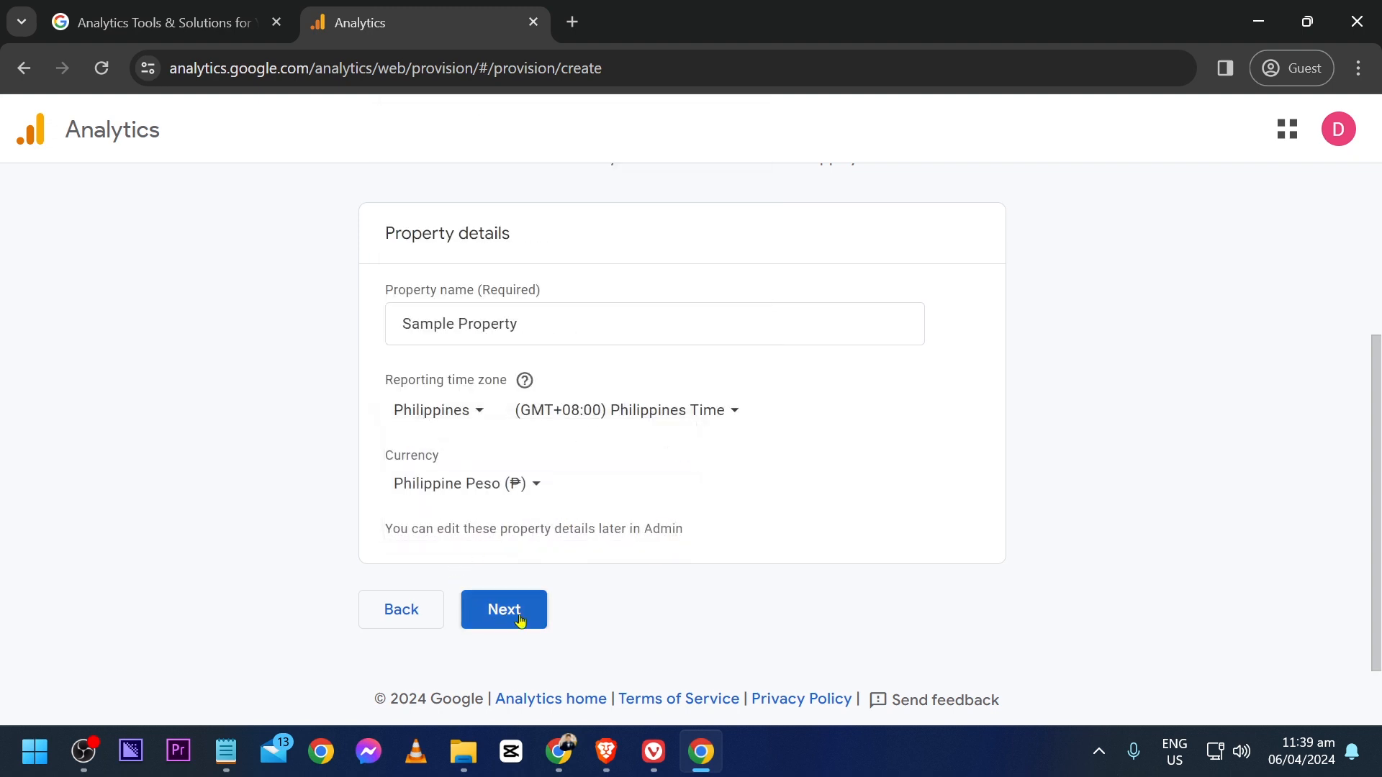
left_click(504, 609)
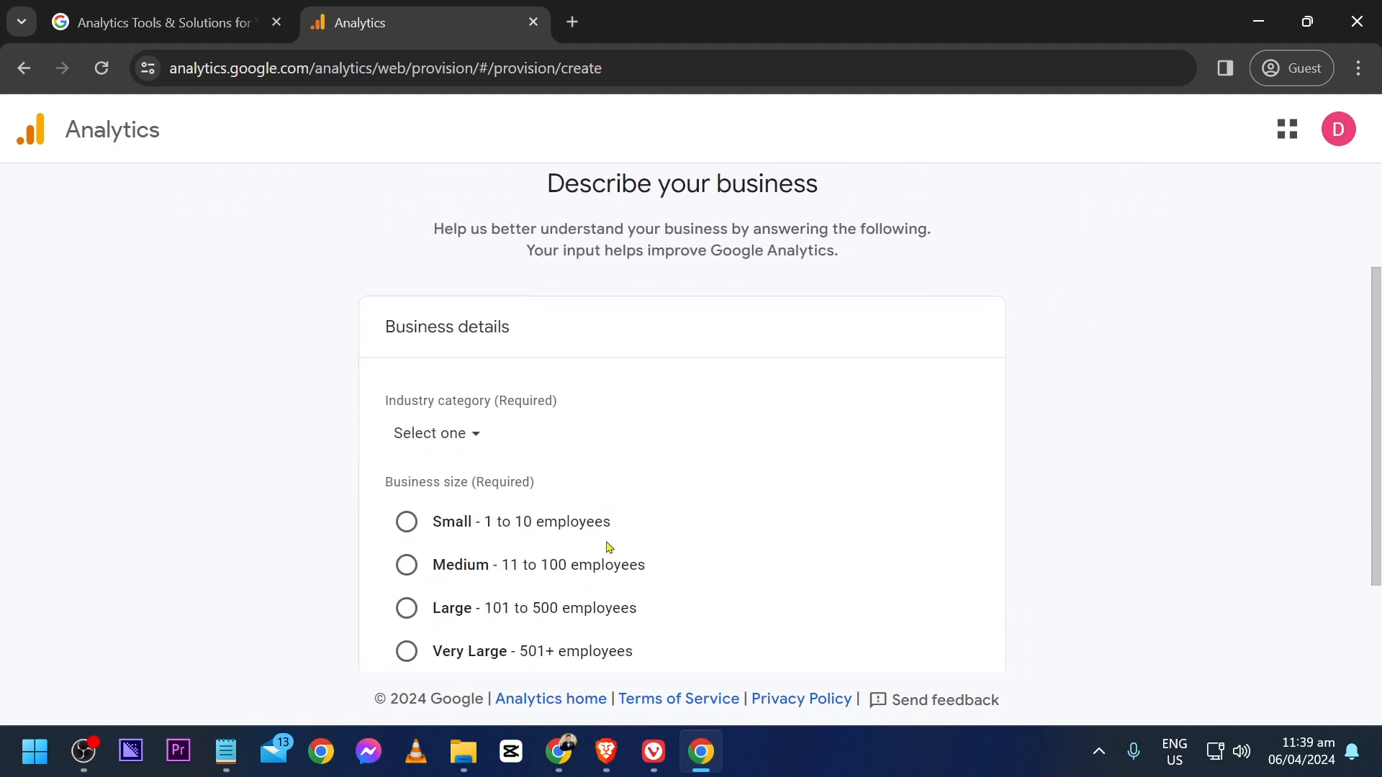
Set the industry to Arts & Entertainment and the business size to Small.
scroll("down", 3)
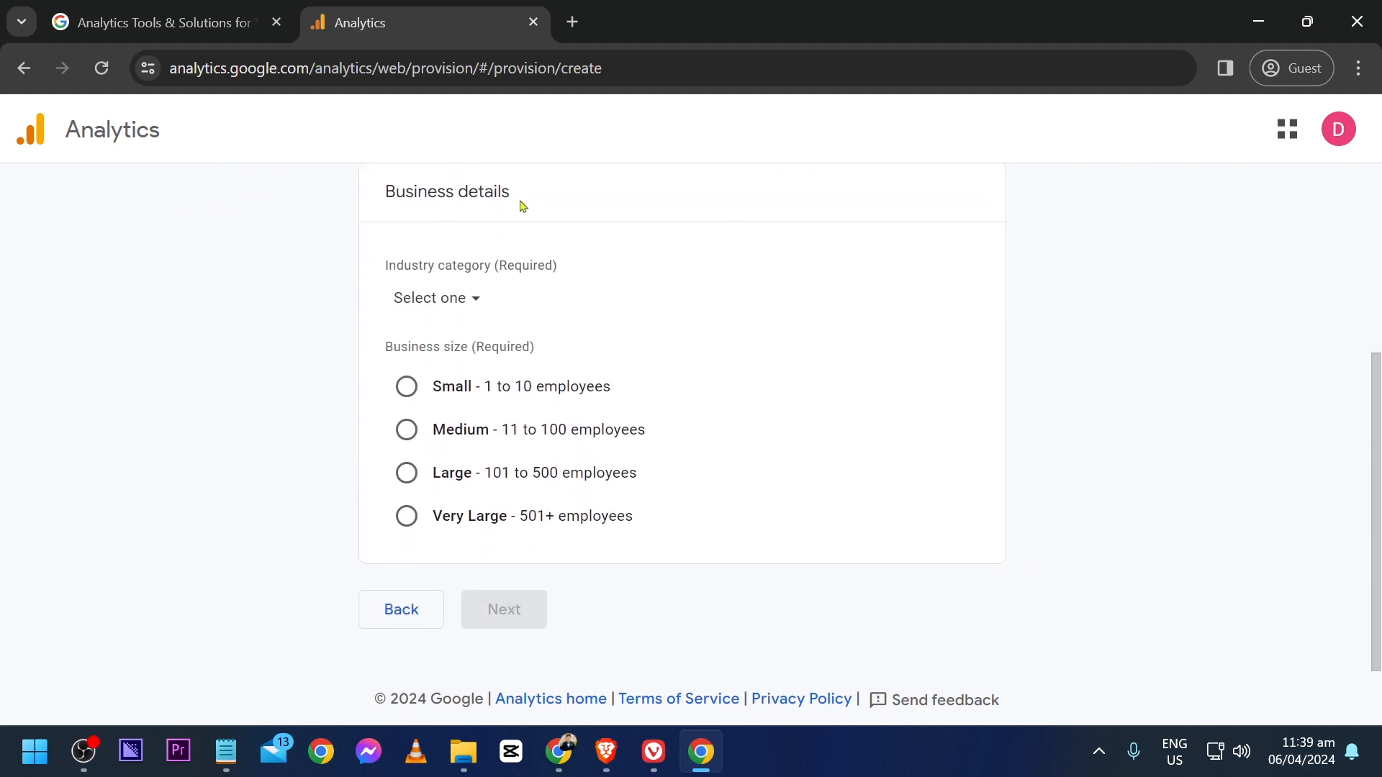
mouse_move(555, 269)
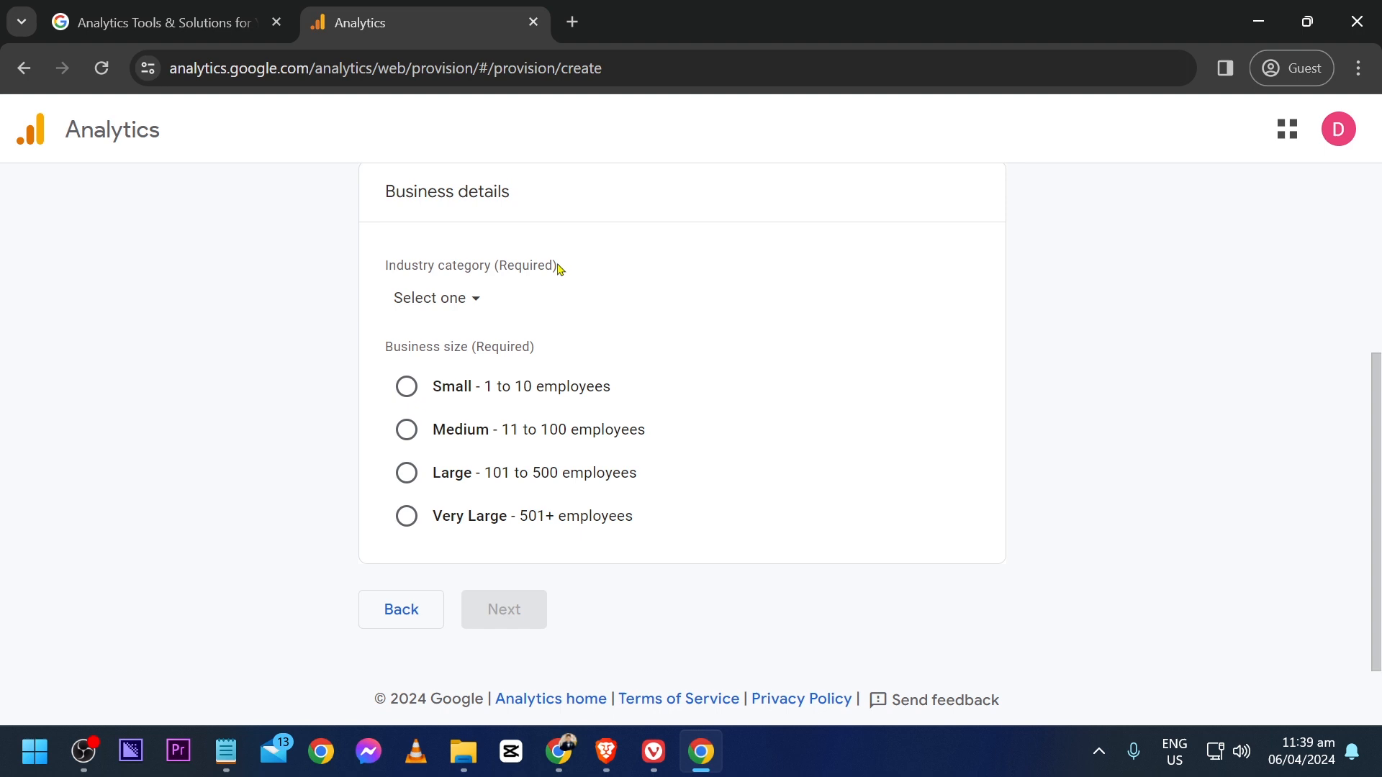
mouse_move(520, 279)
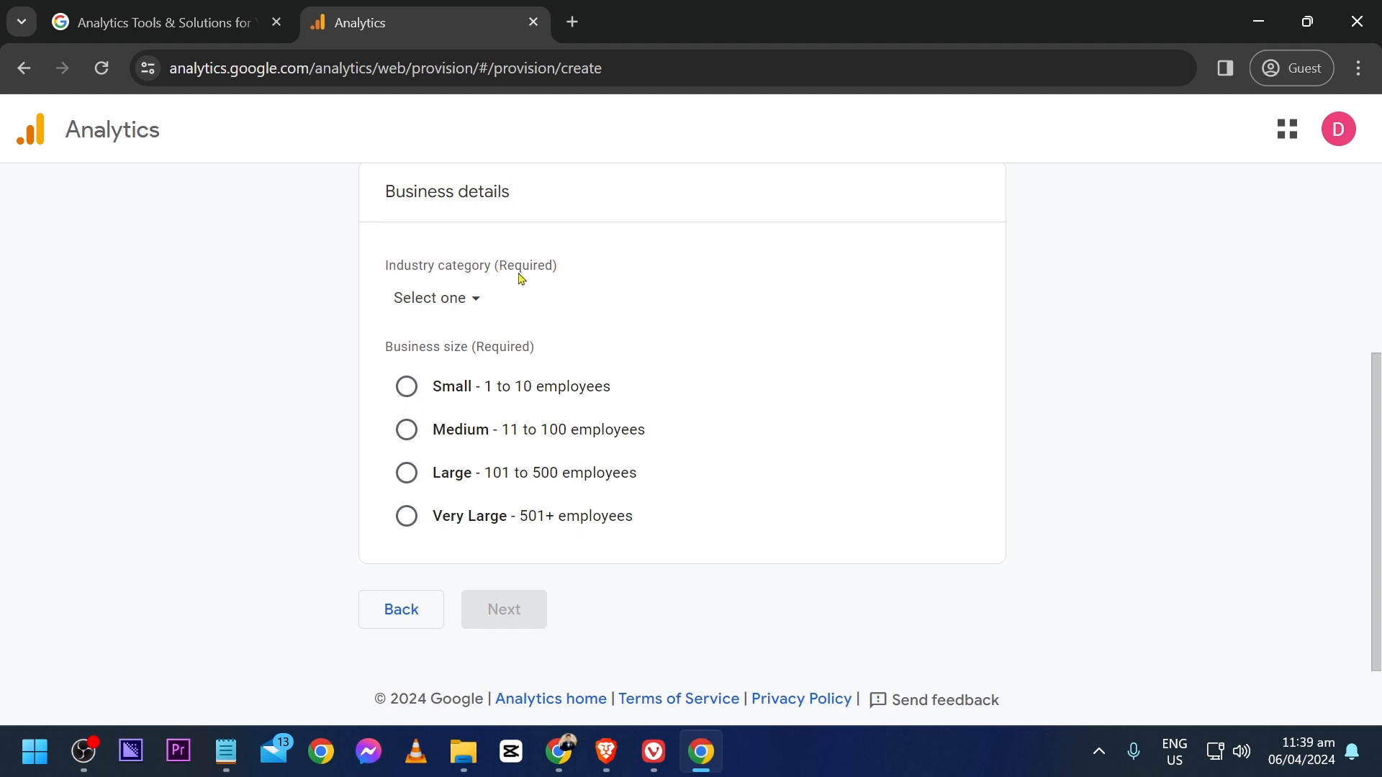
left_click(433, 298)
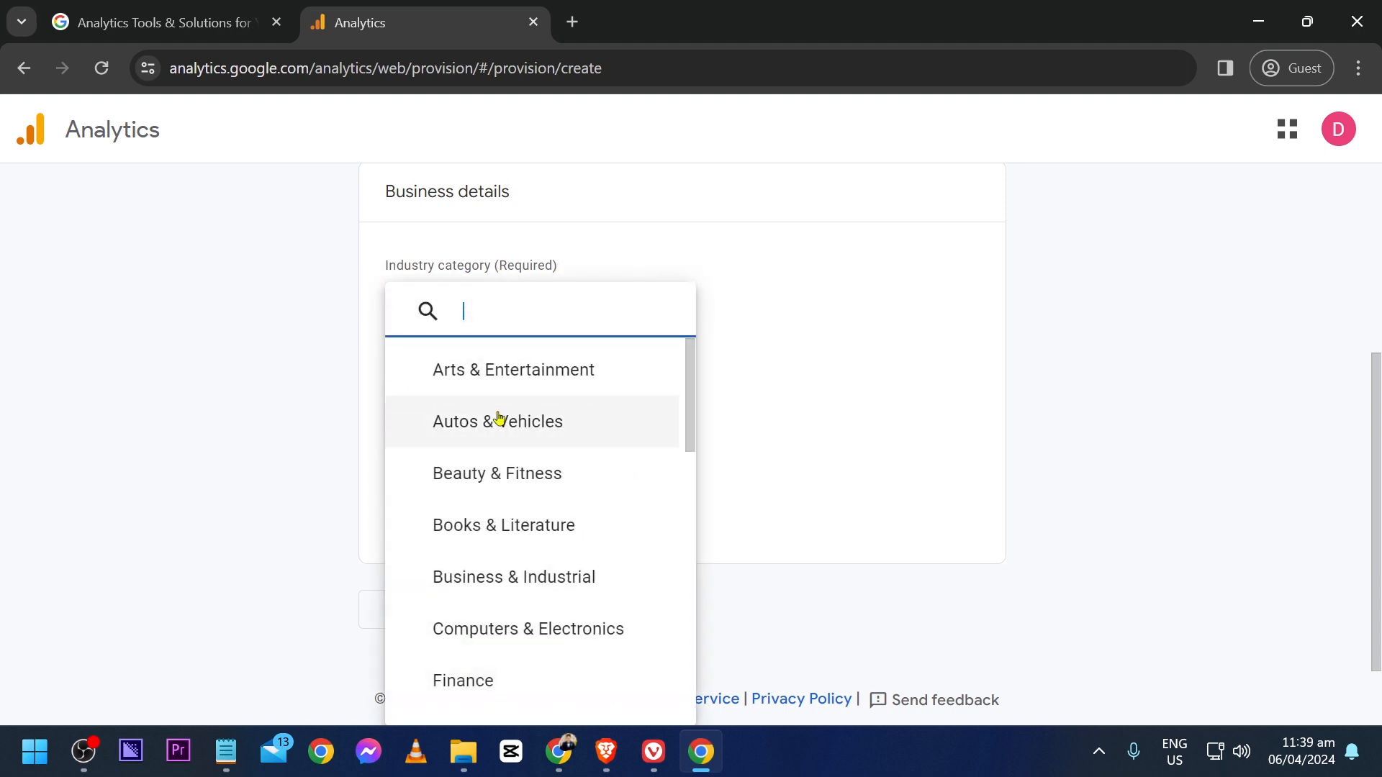
left_click(513, 370)
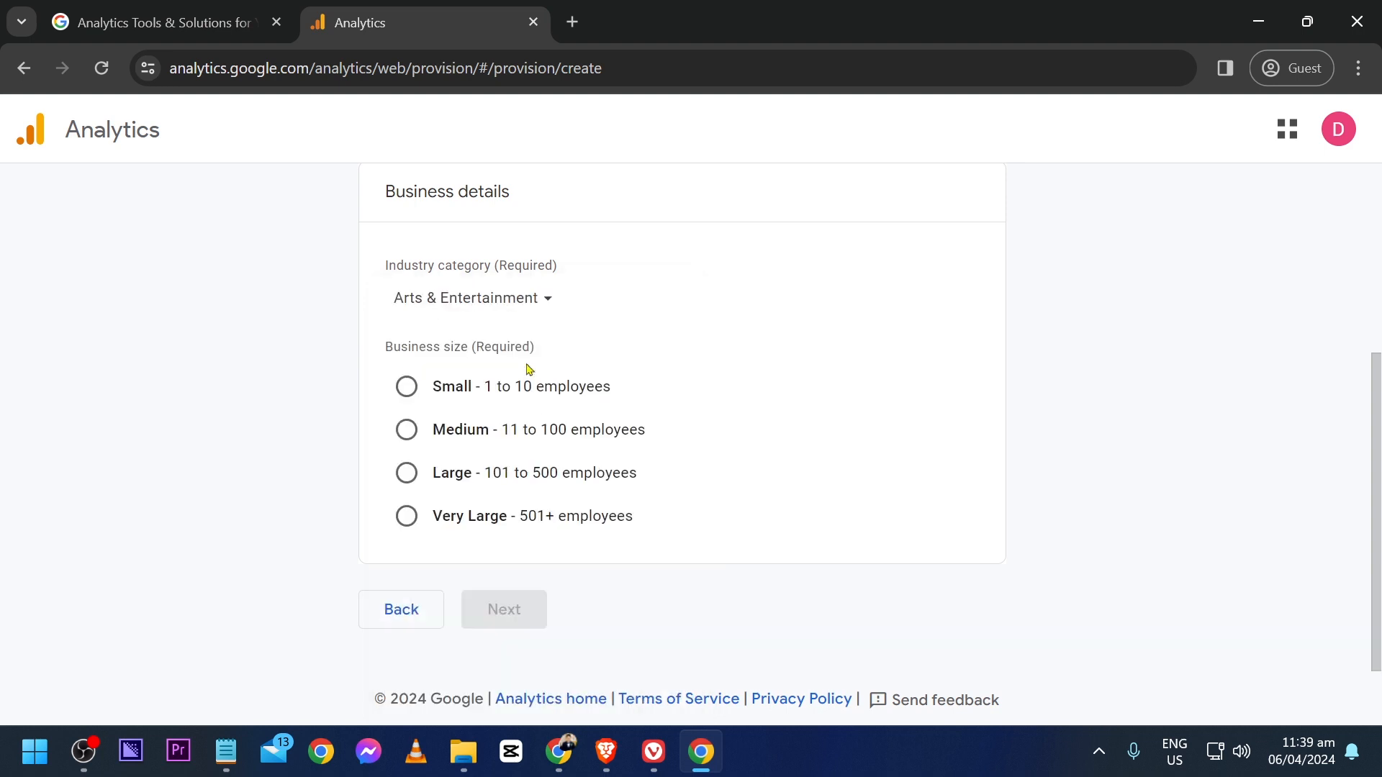
left_click(406, 386)
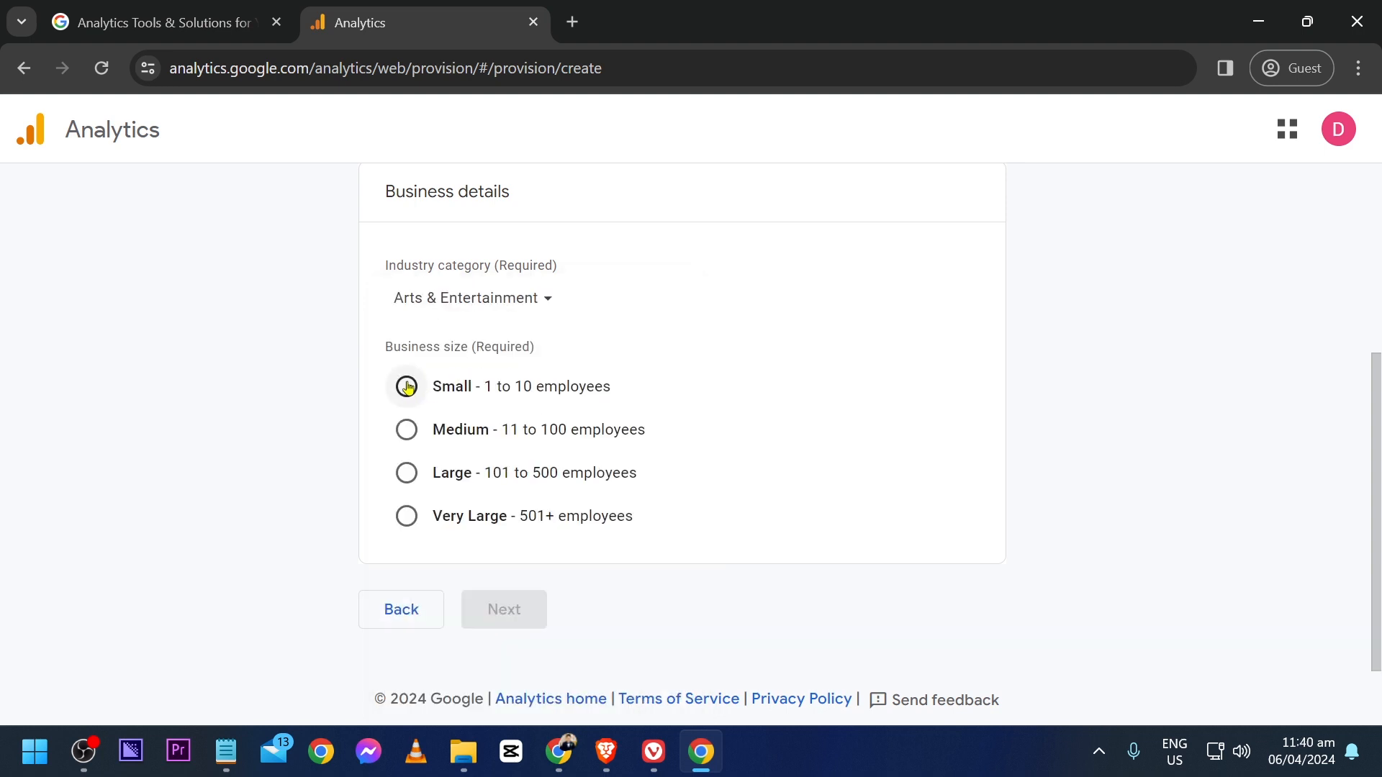
left_click(406, 386)
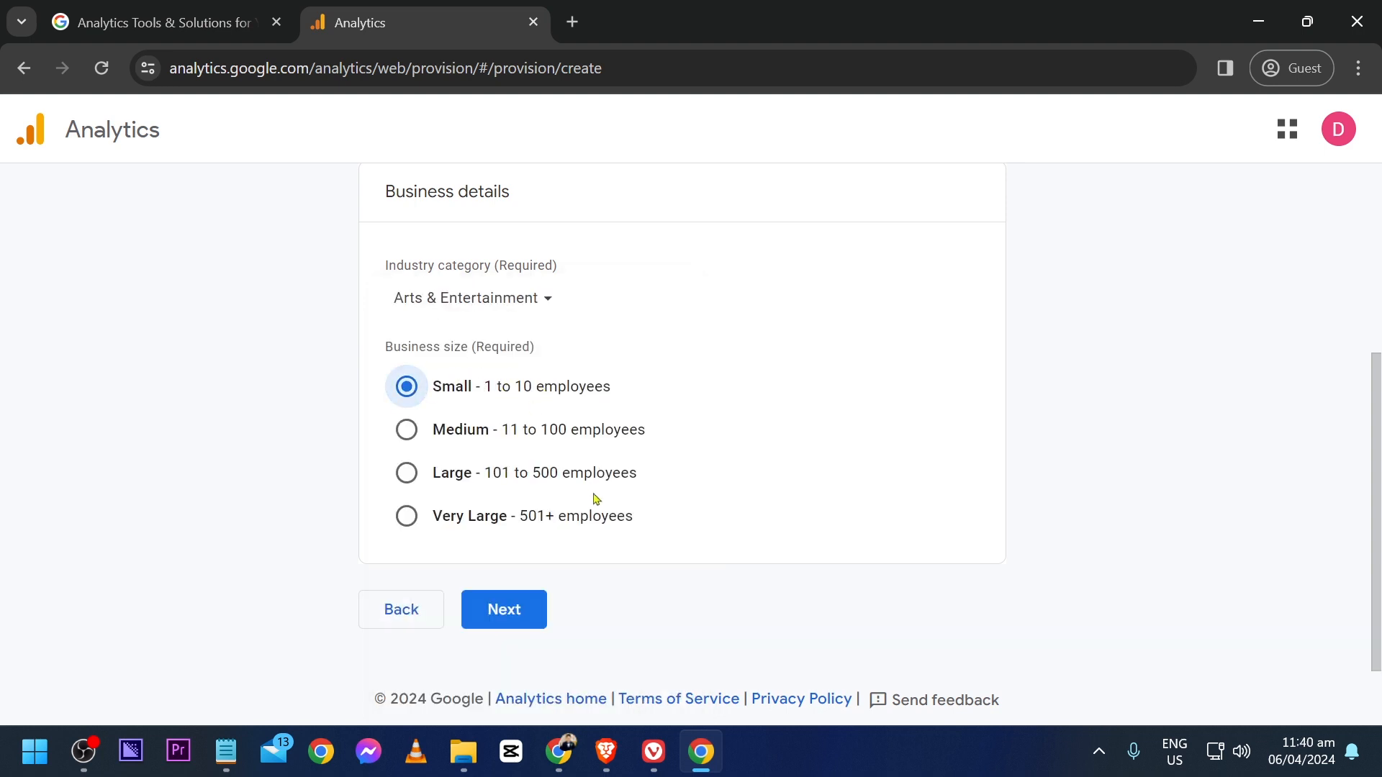
left_click(504, 609)
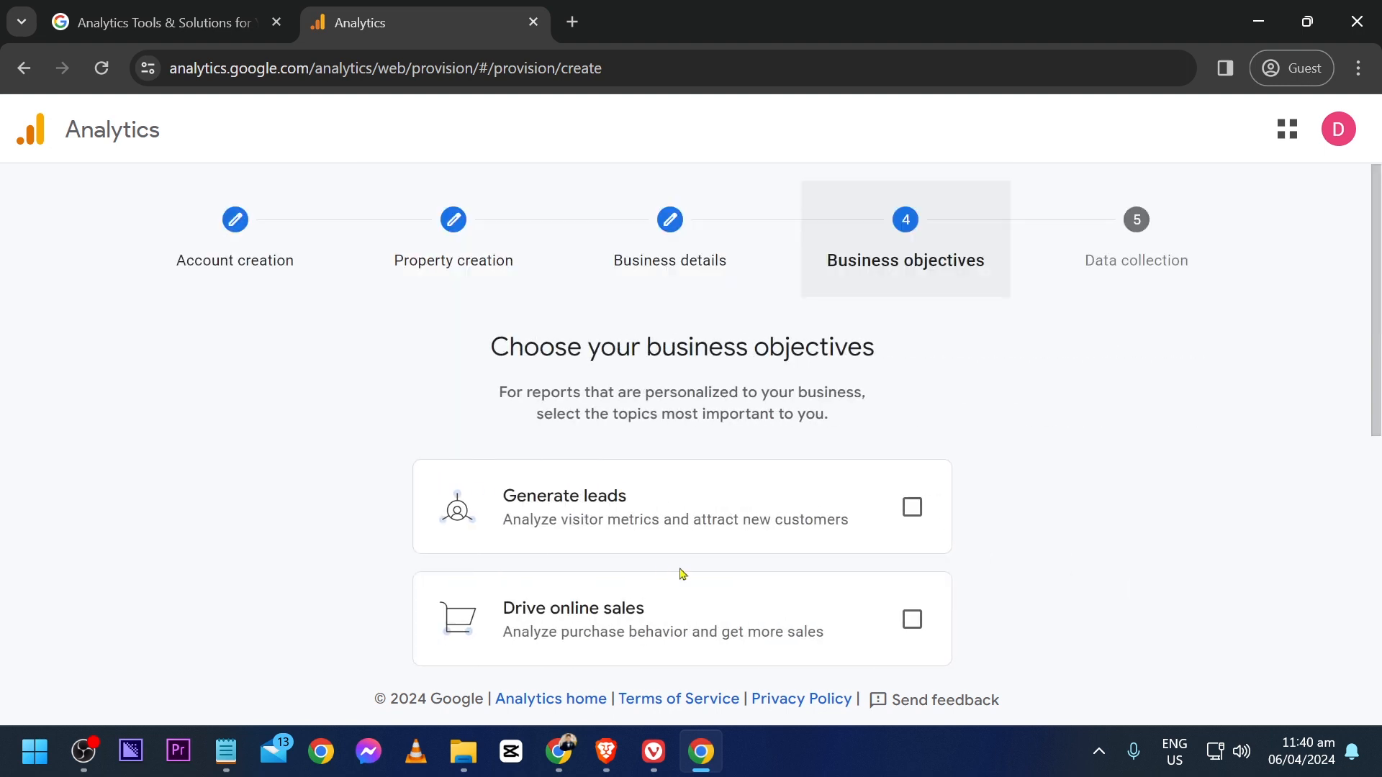
mouse_move(511, 433)
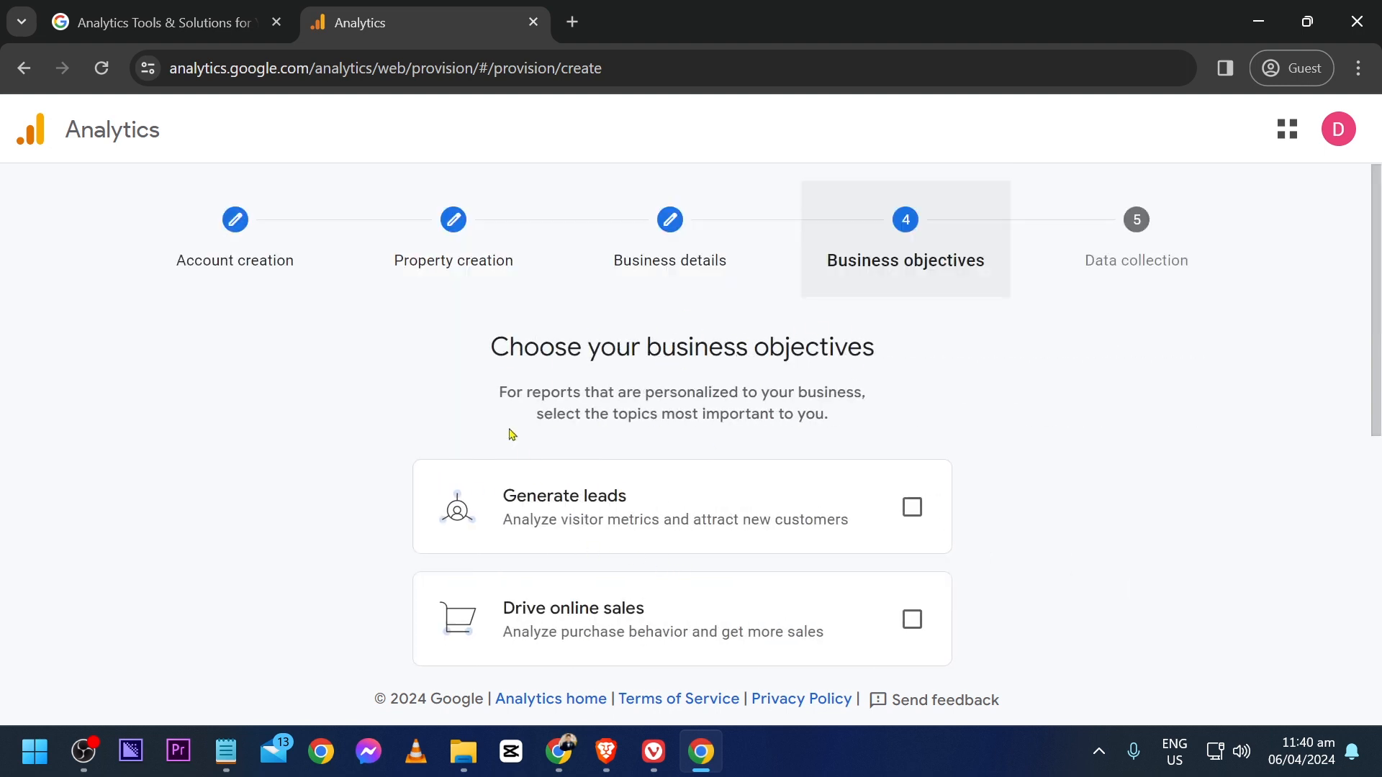
Leave the business objectives as is and create the account.
scroll("down", 3)
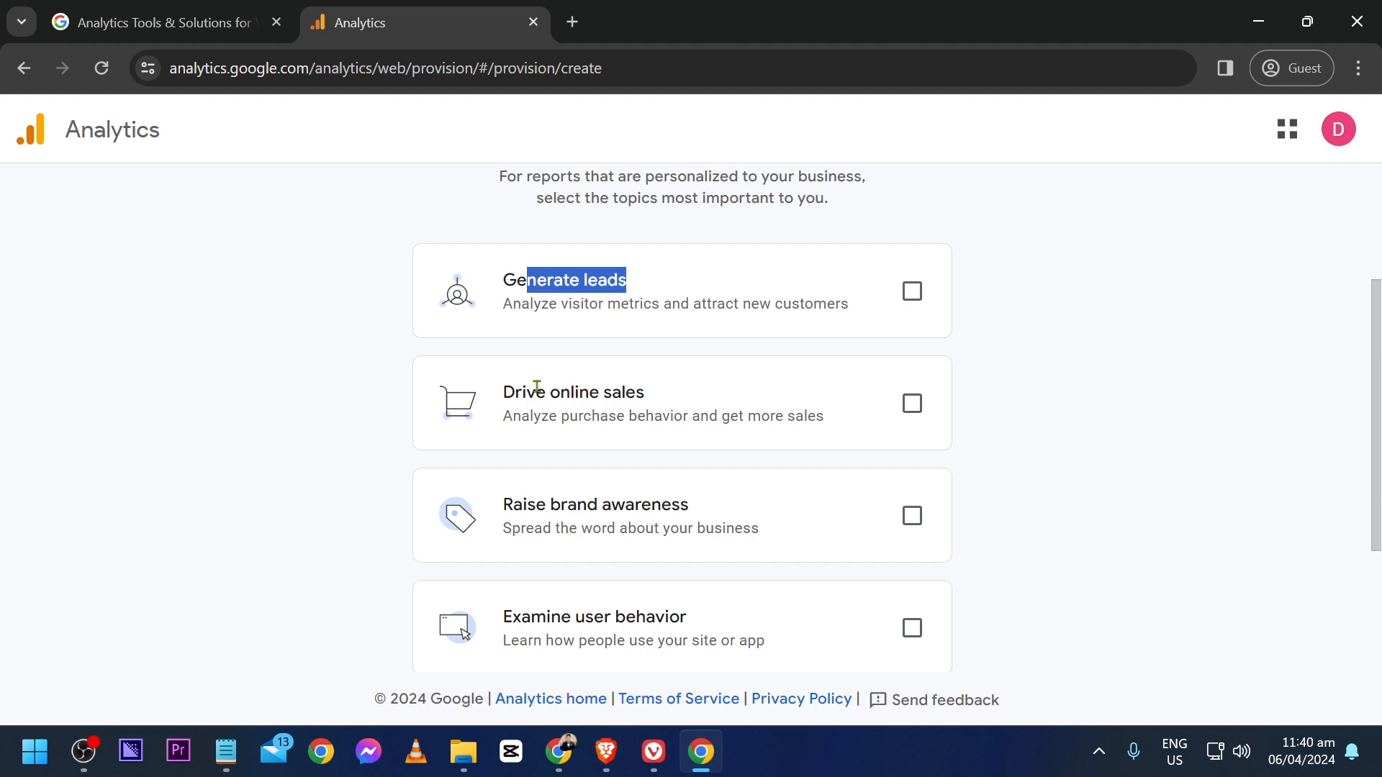
scroll("down", 3)
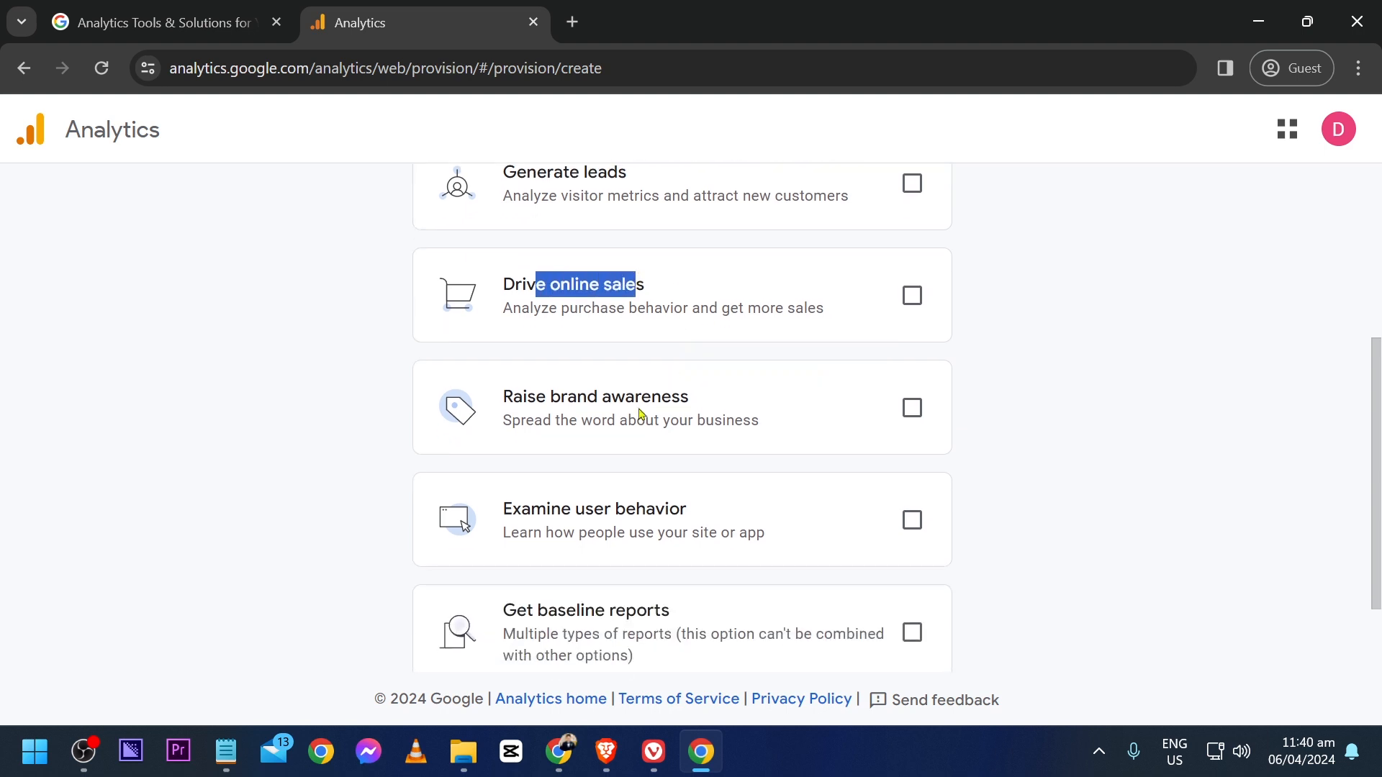
scroll("down", 3)
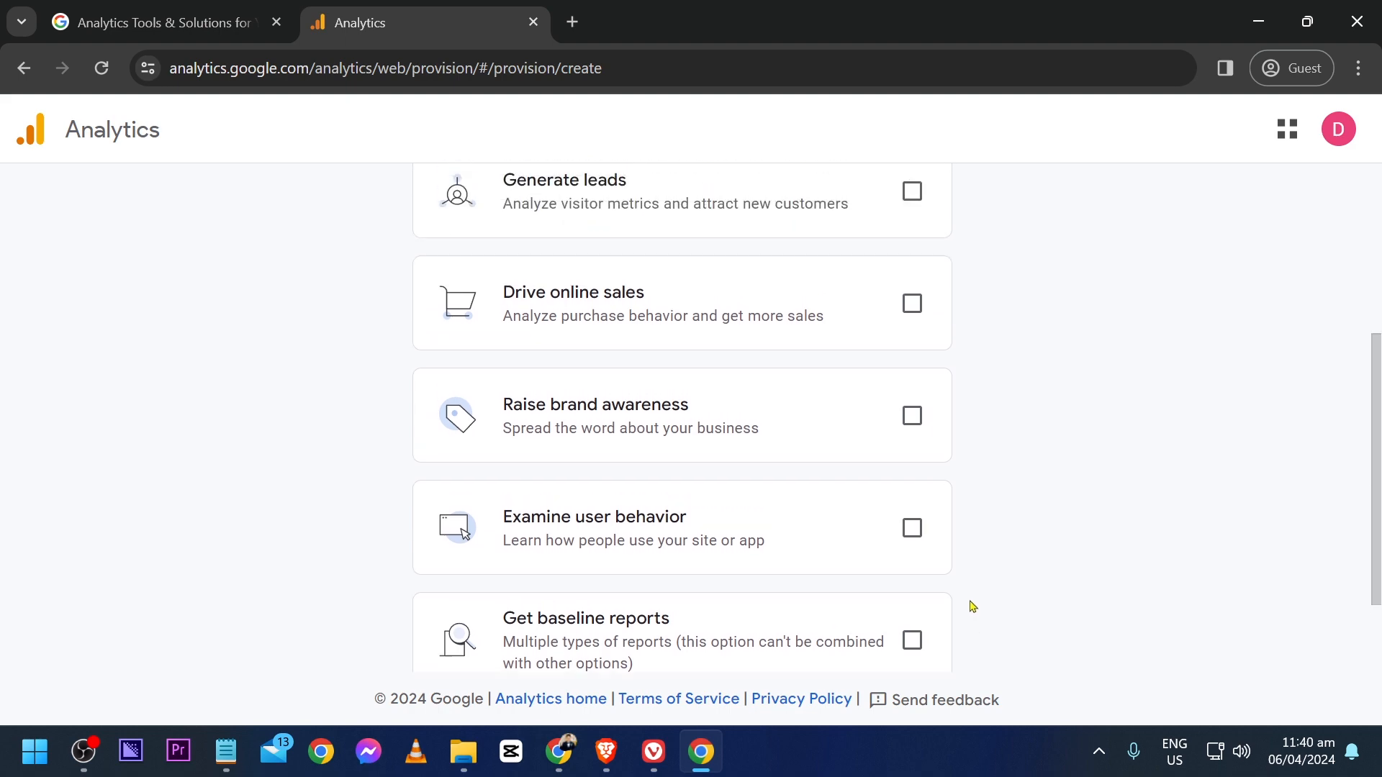
left_click(913, 283)
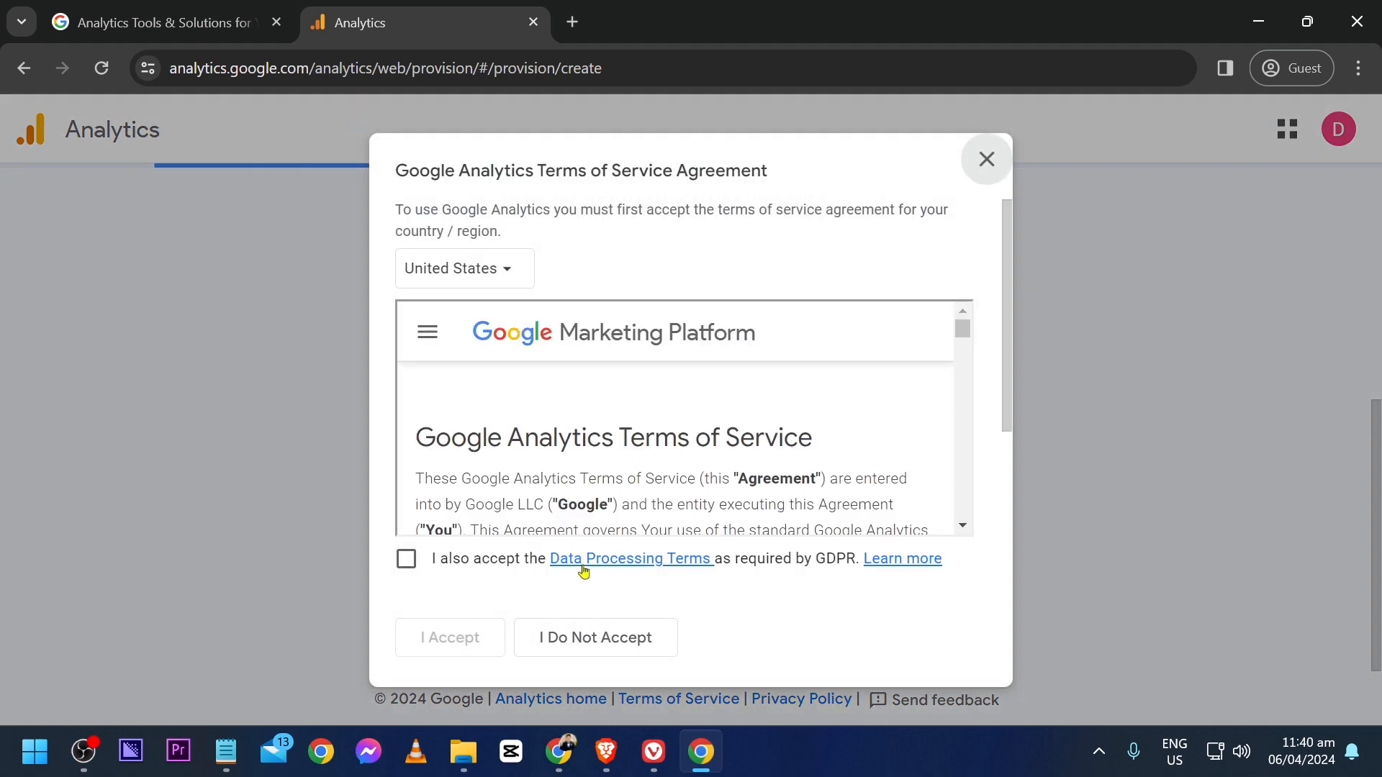
Accept the Terms of Service for the Philippines with the data processing and protection terms ticked.
left_click(406, 558)
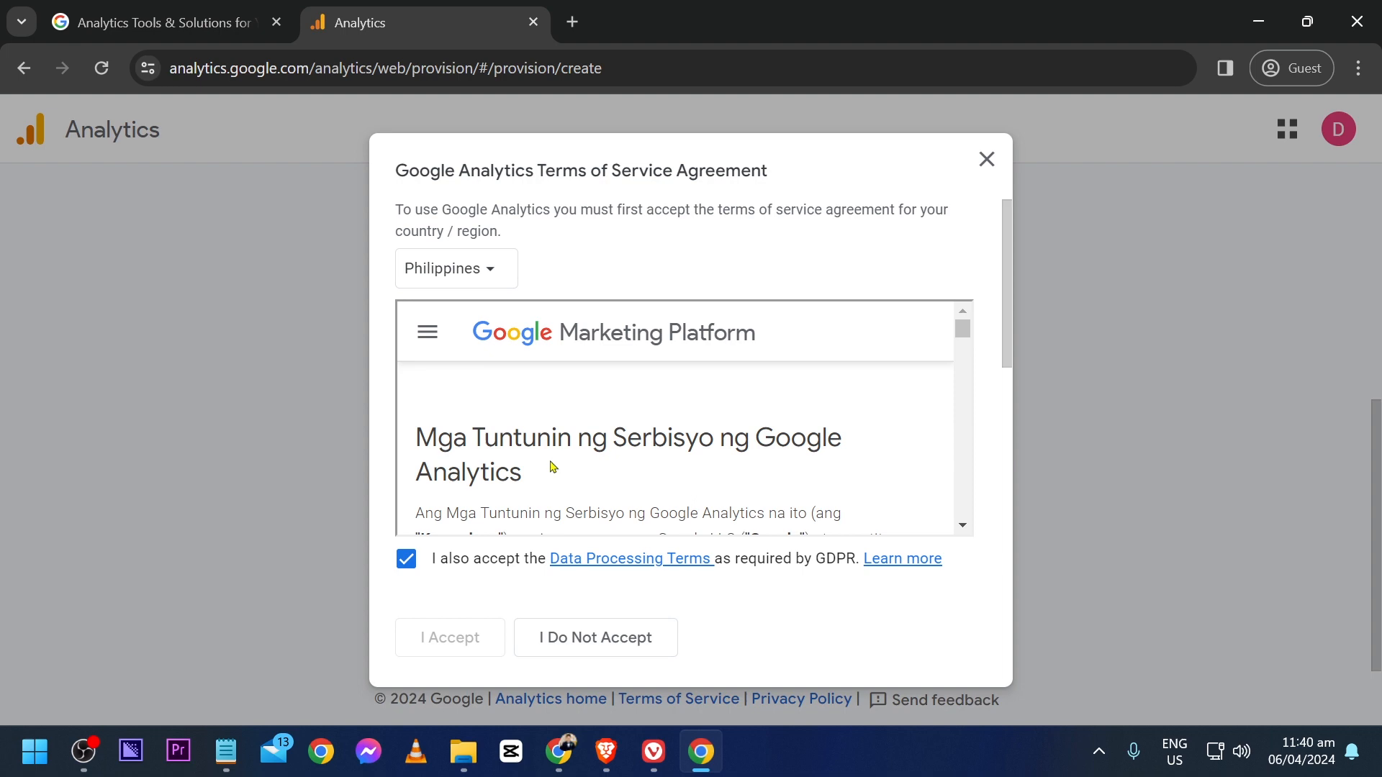
scroll("down", 3)
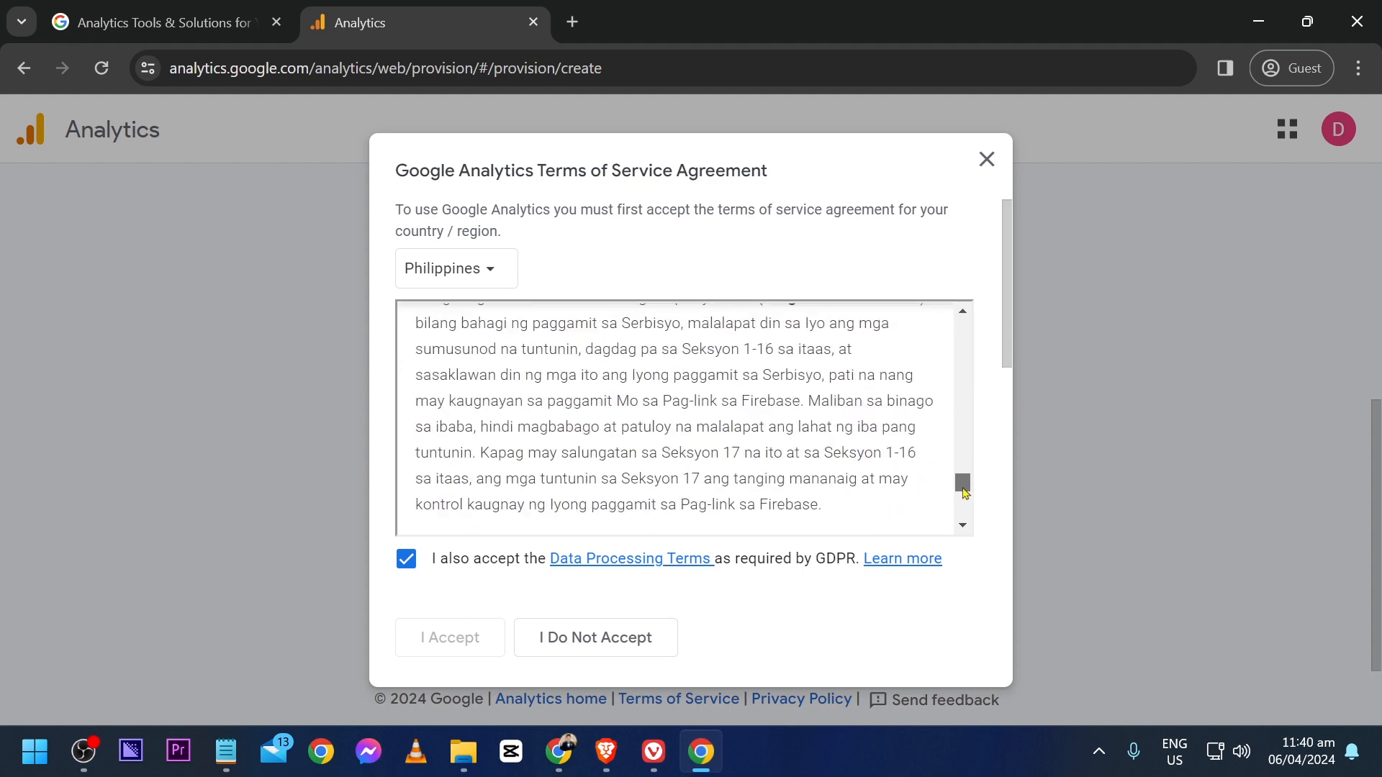
left_click(406, 559)
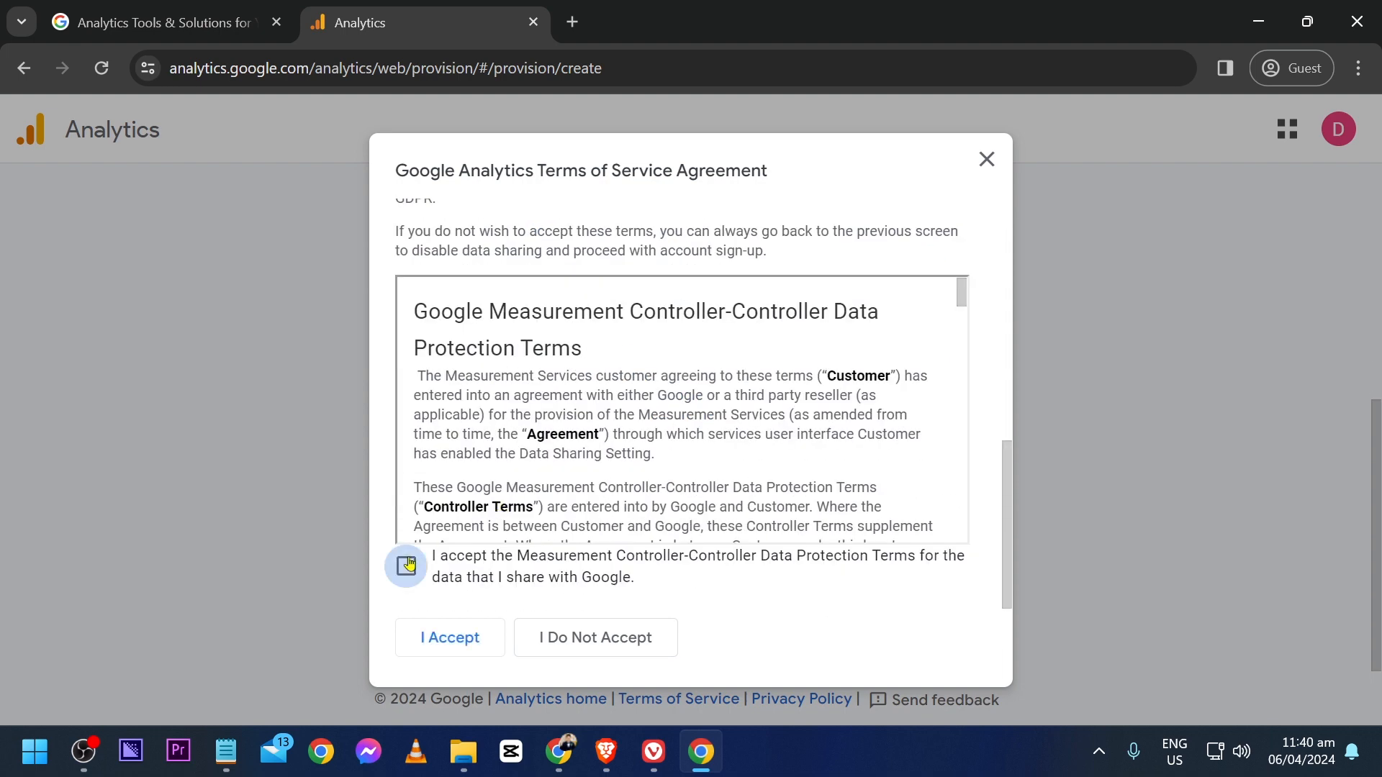
left_click(449, 638)
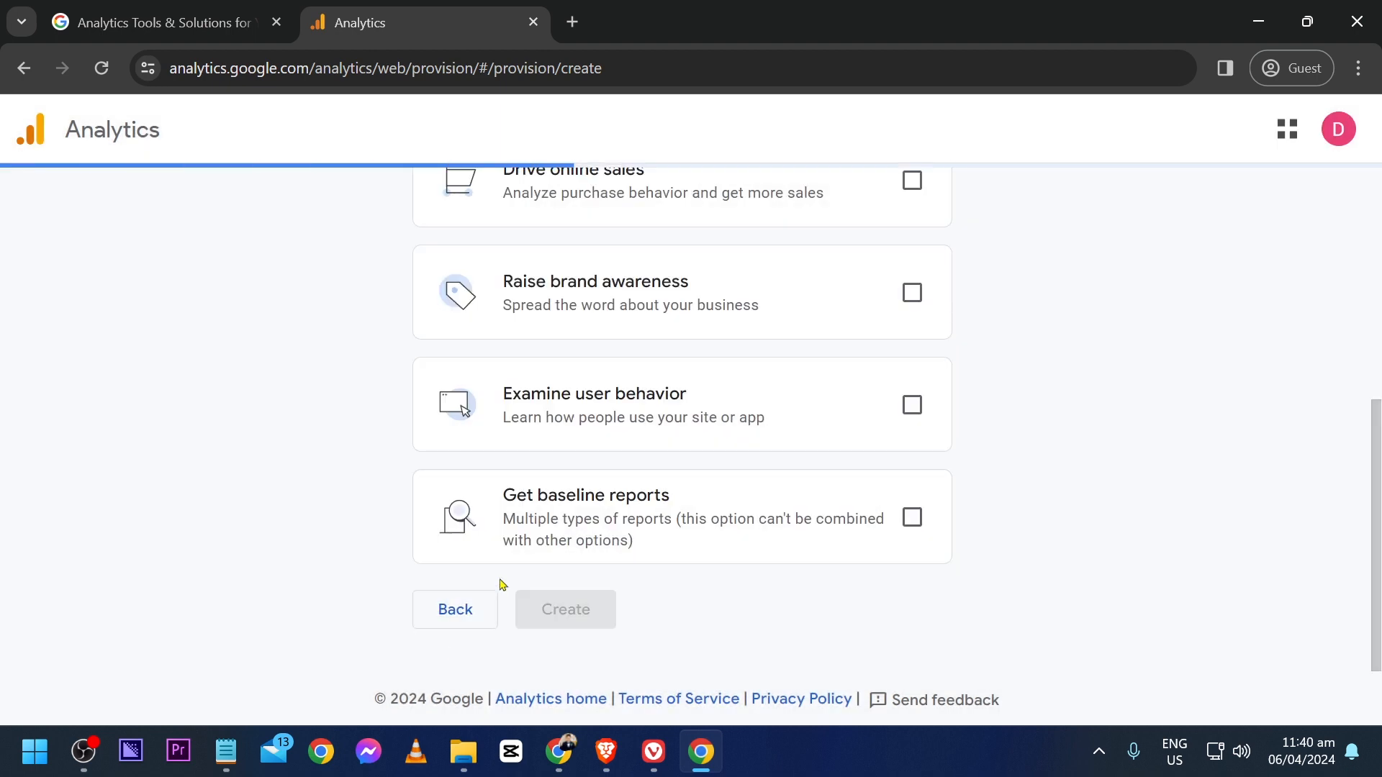
left_click(565, 608)
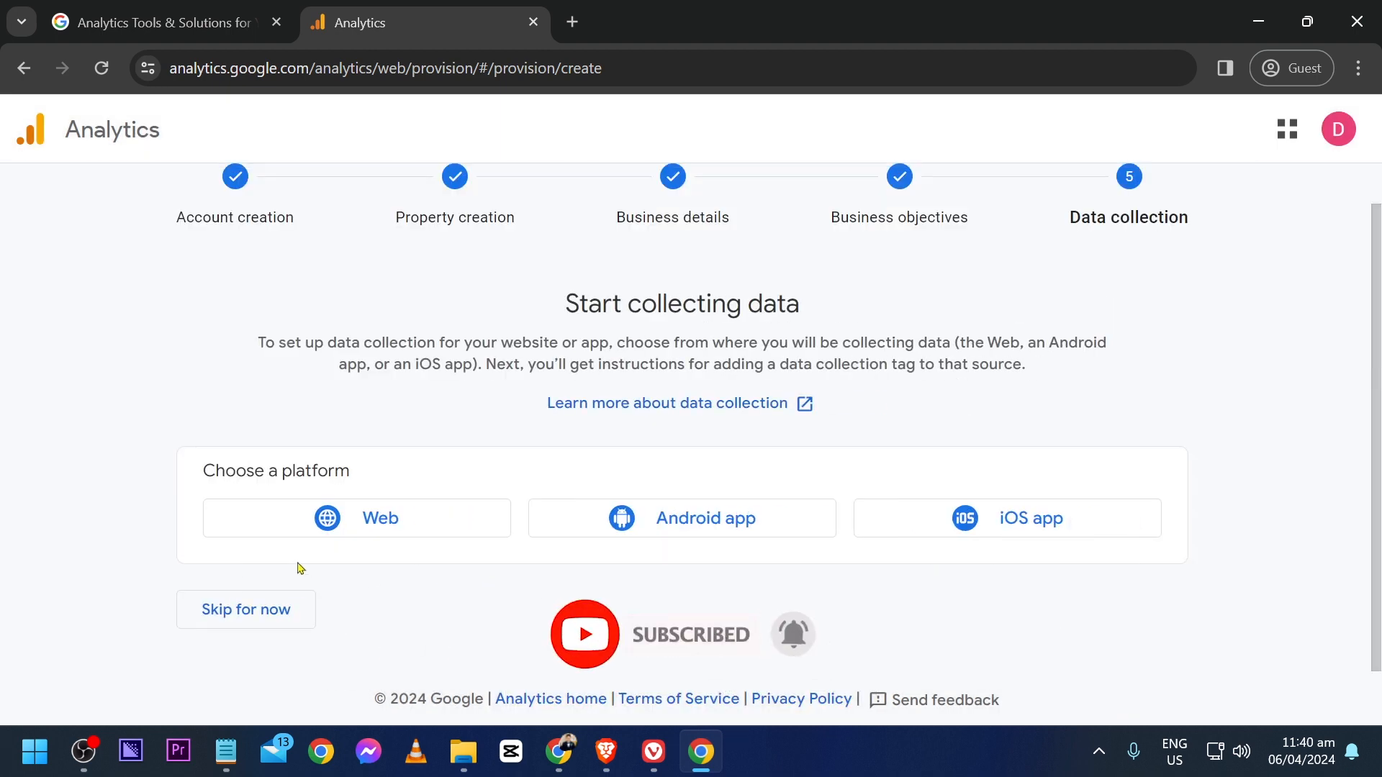
mouse_move(1075, 530)
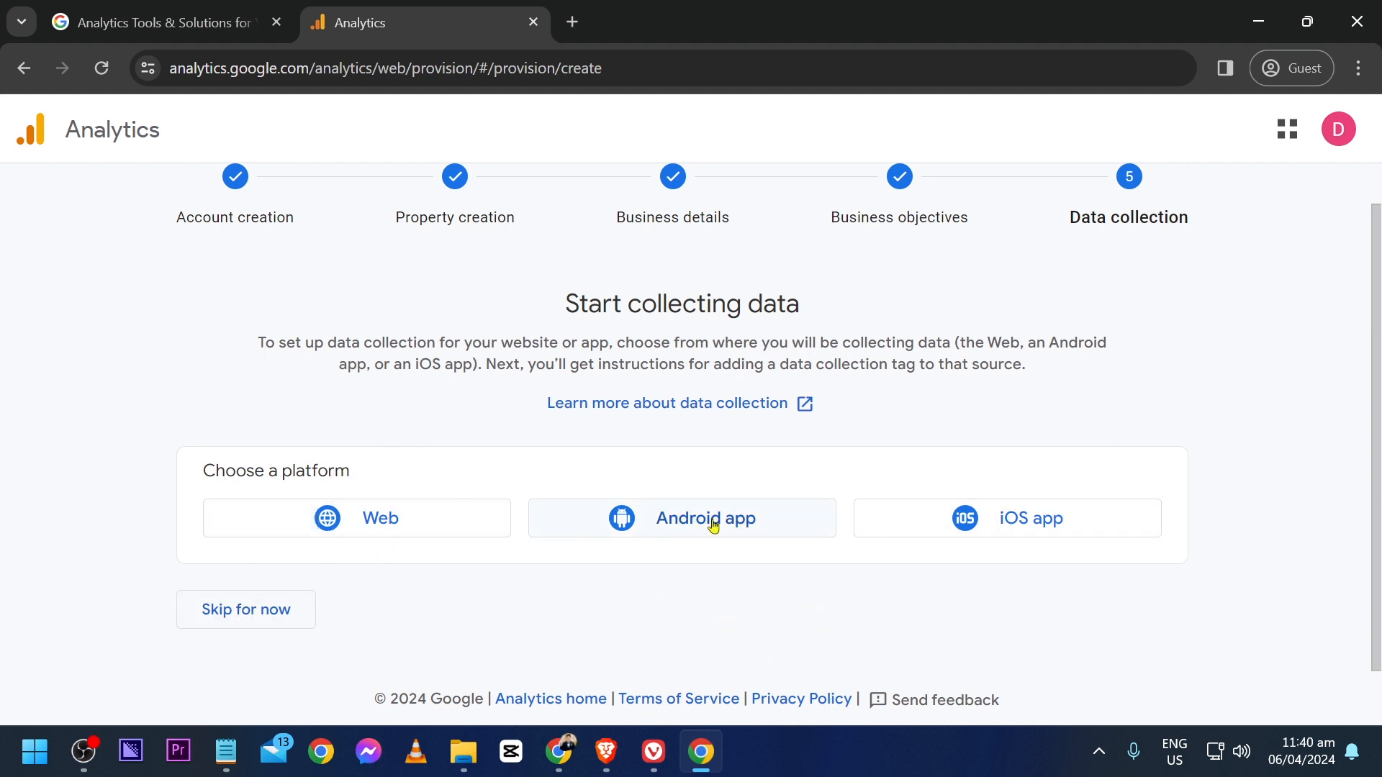
mouse_move(358, 586)
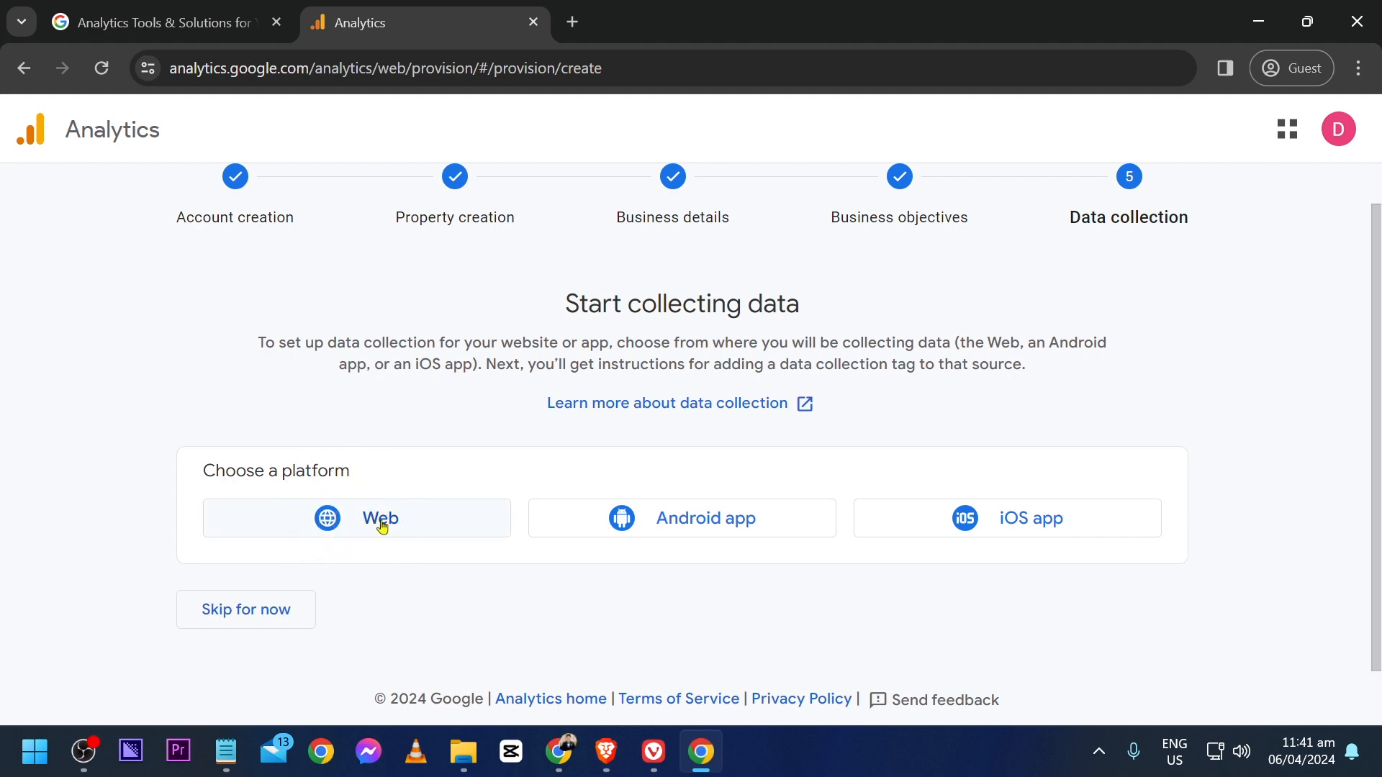
Choose Web as the data collection platform for the new stream.
left_click(356, 518)
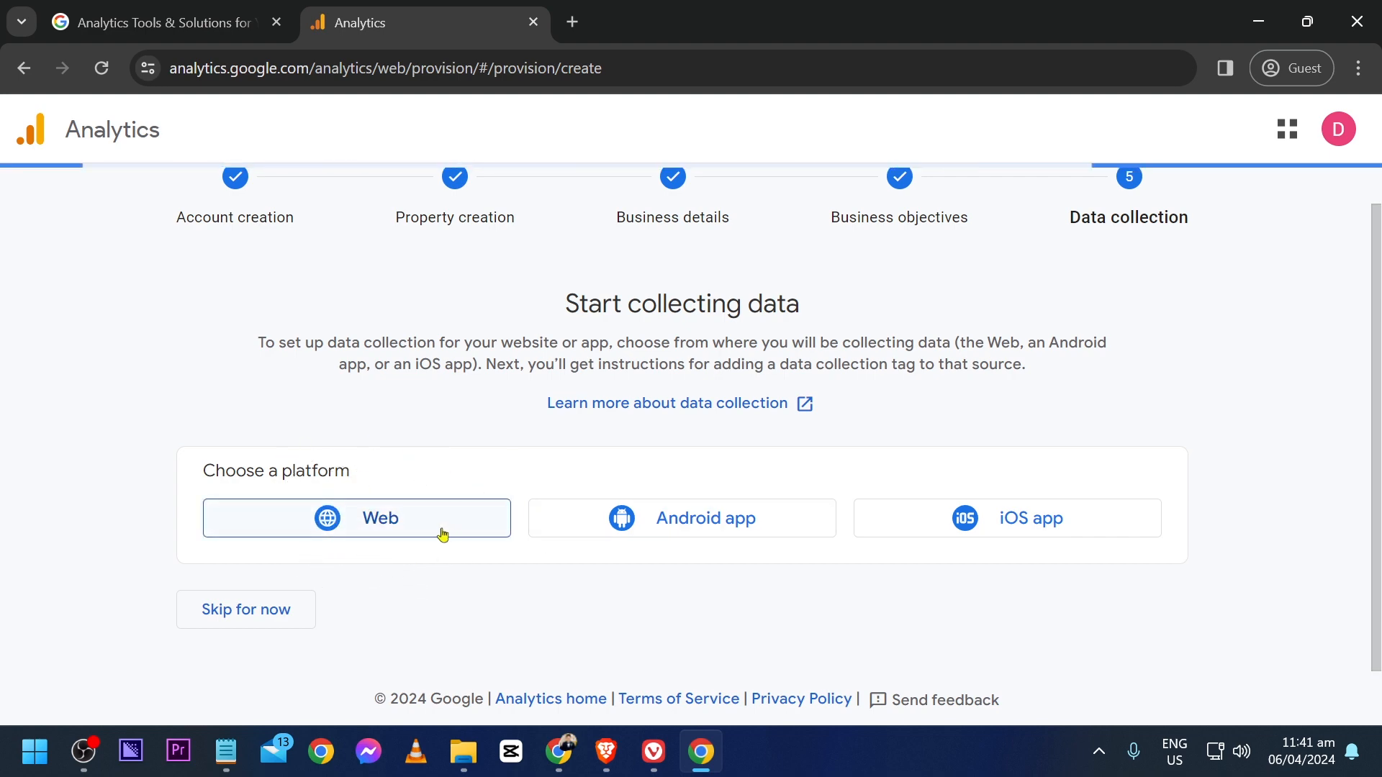
left_click(356, 518)
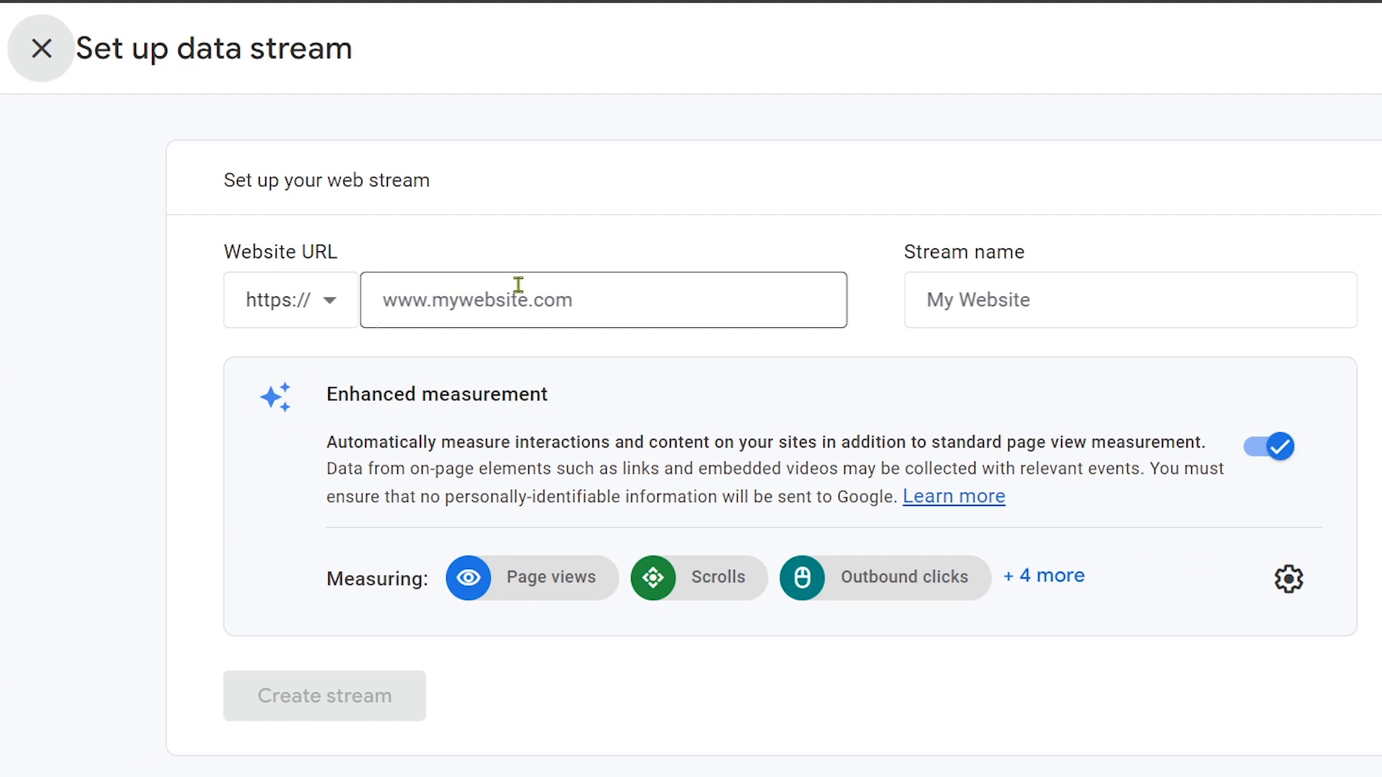
left_click(604, 299)
type("www.")
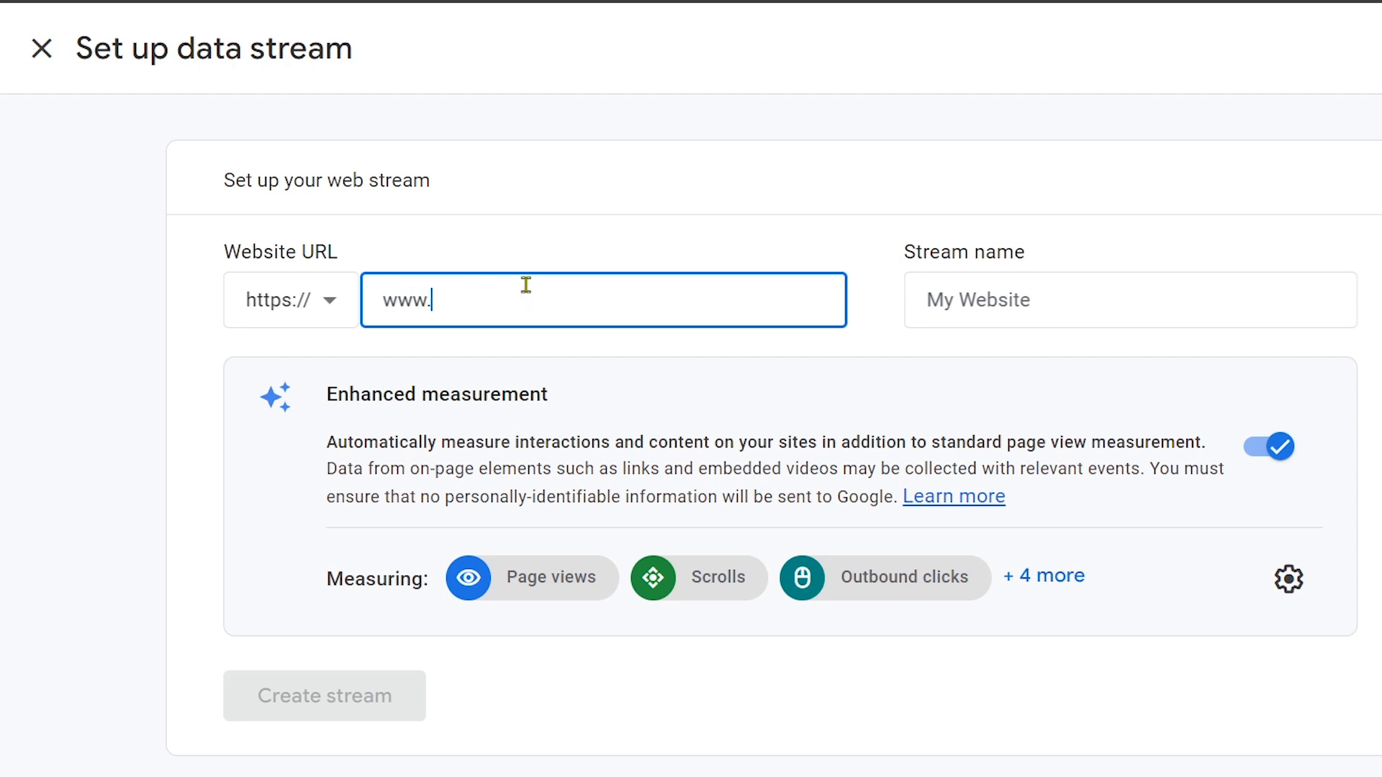
type("samplewebsite.com")
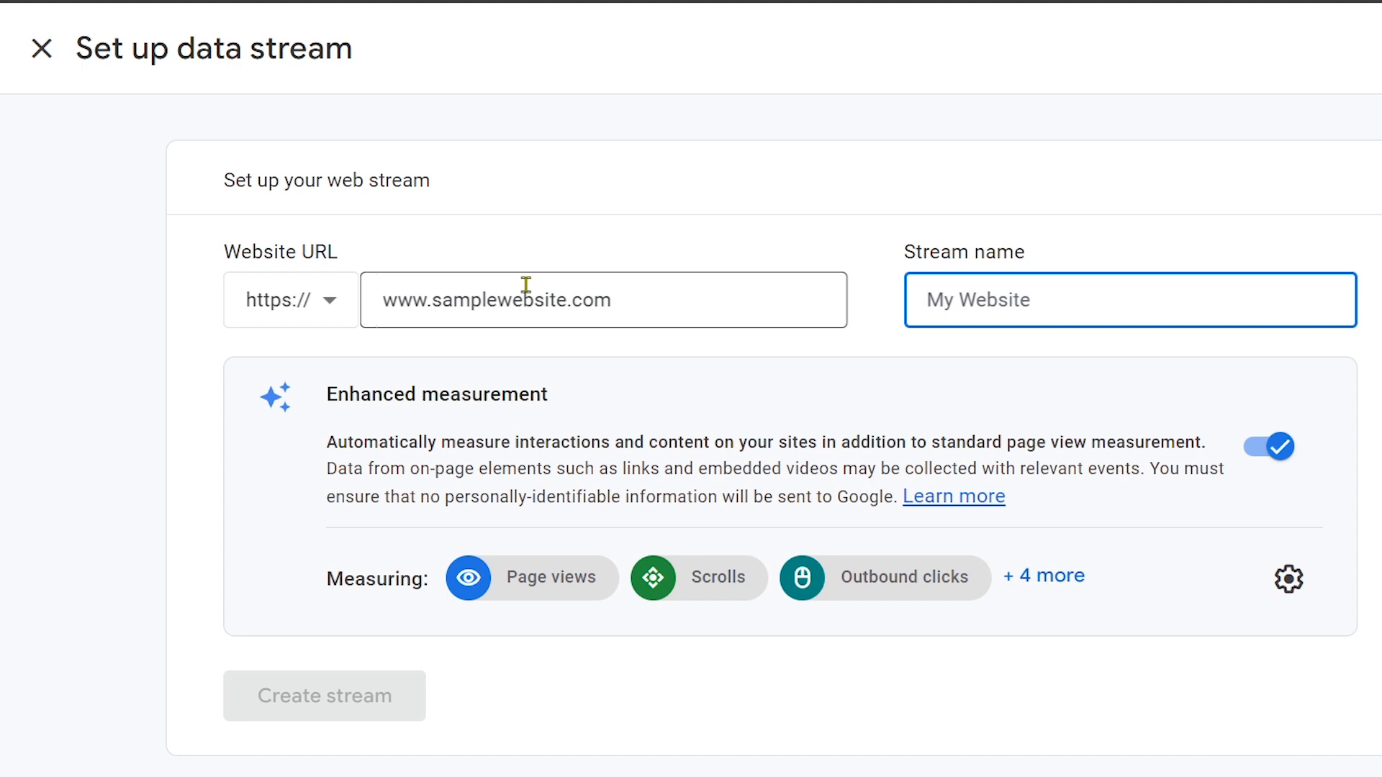
type("S")
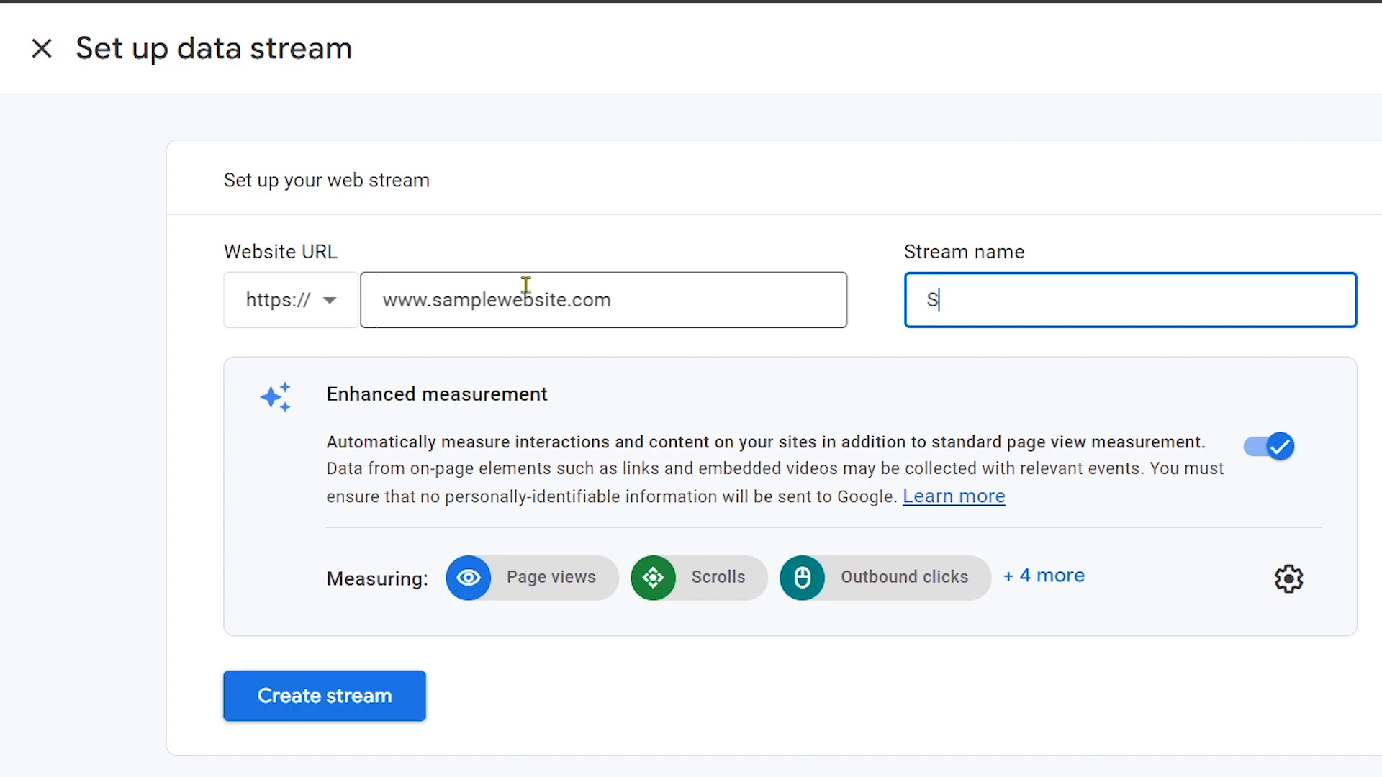
type("Sample Website")
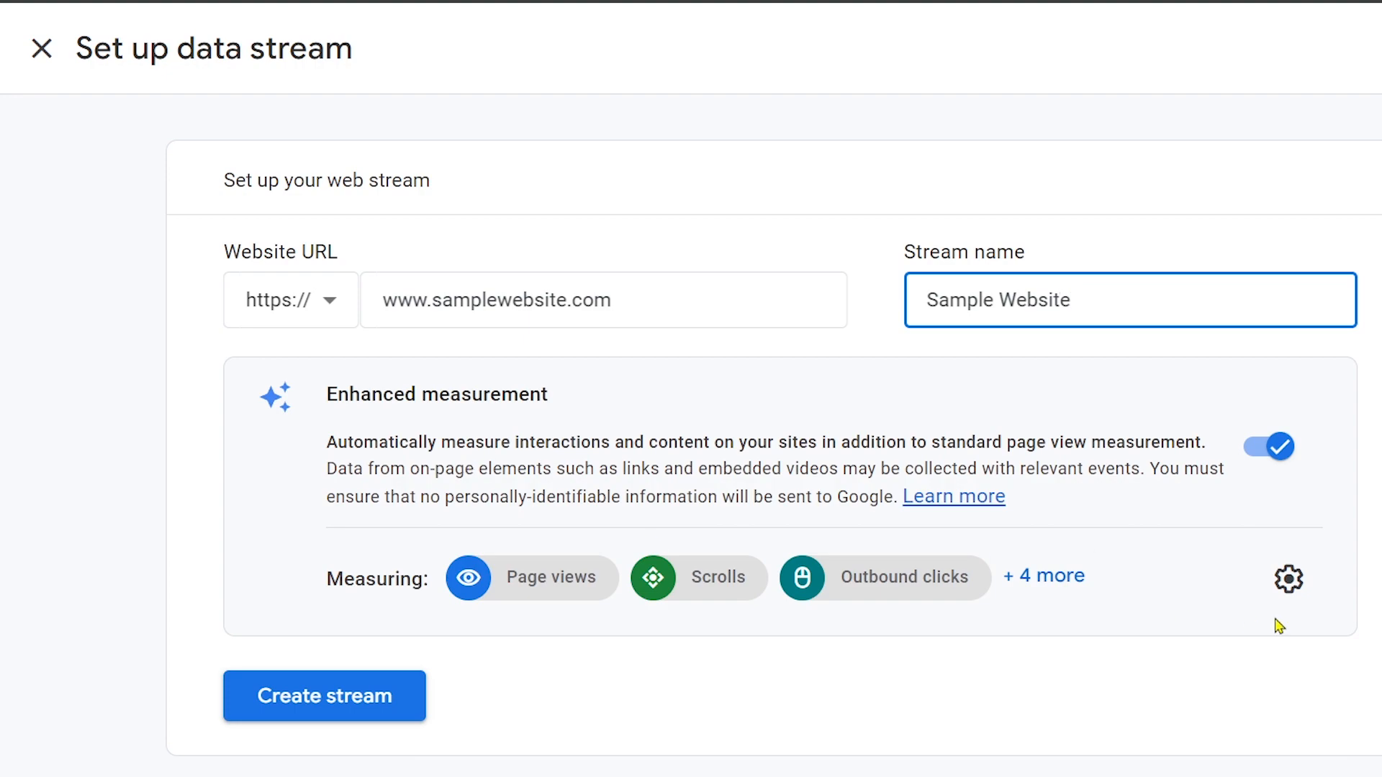
left_click(1287, 579)
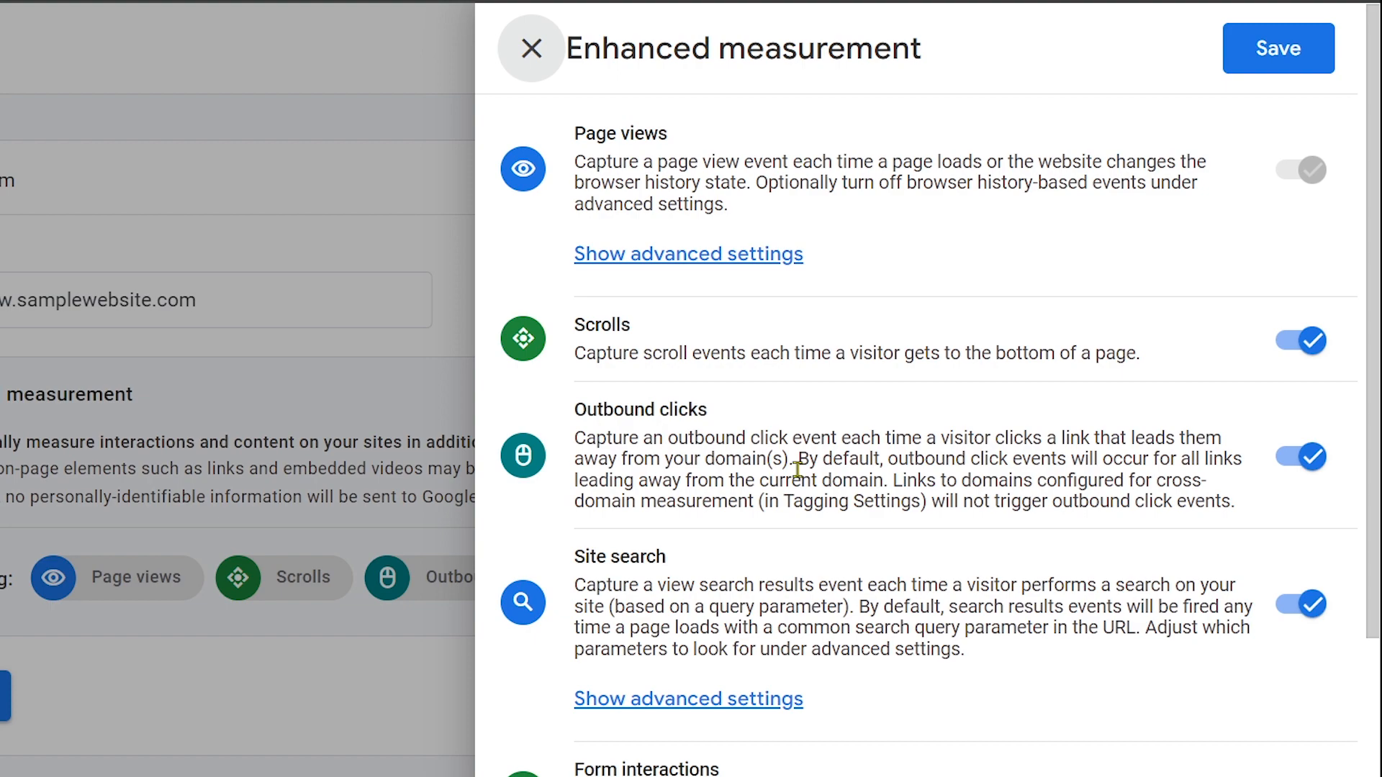
scroll("down", 3)
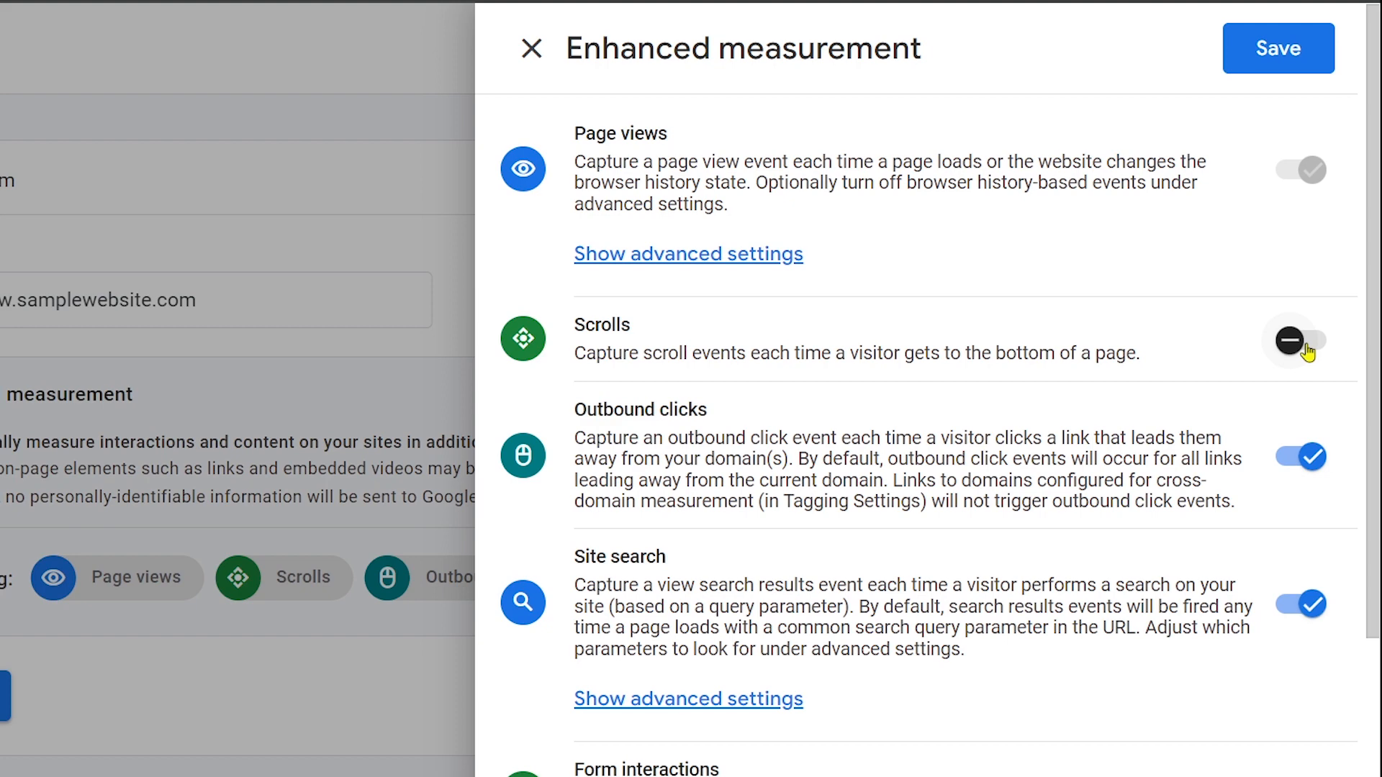
left_click(1300, 340)
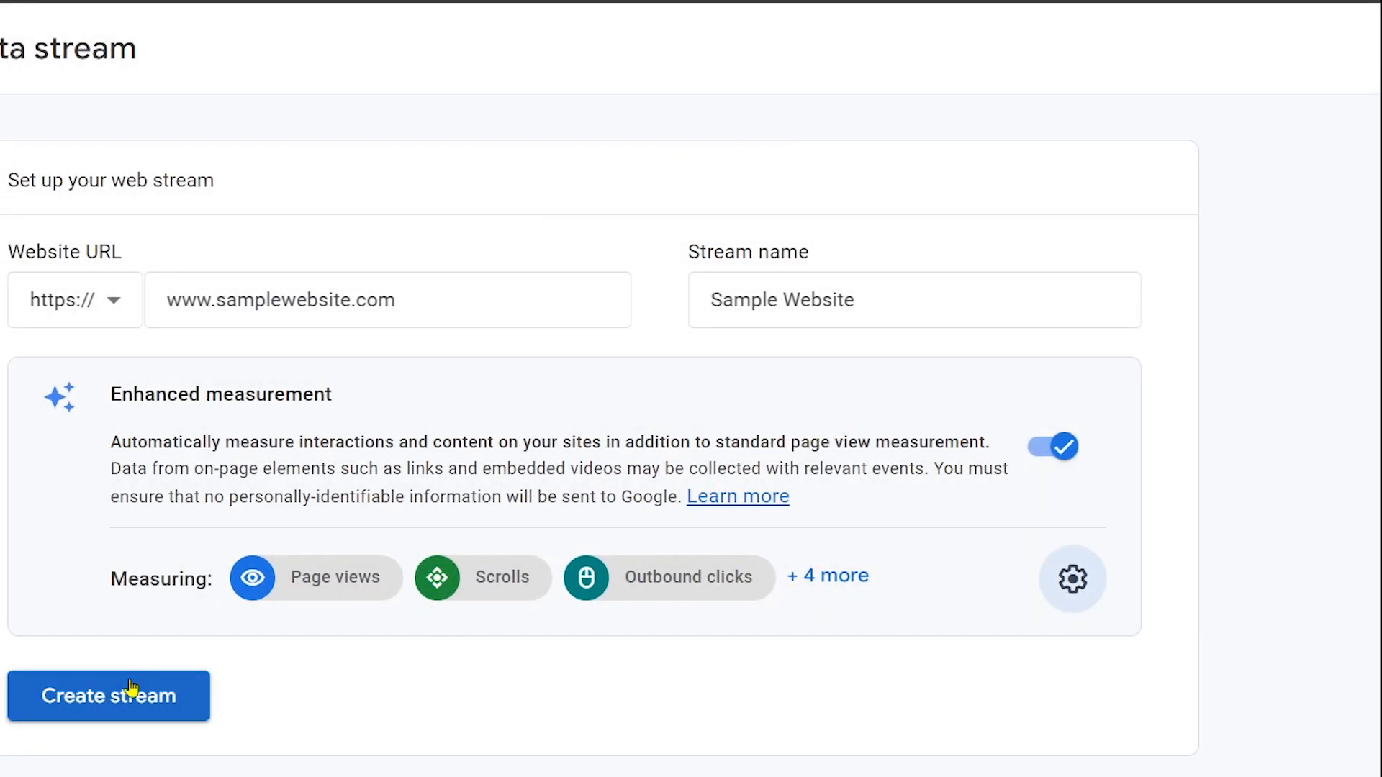
Create the Sample Website stream and view its Google tag installation instructions.
left_click(108, 696)
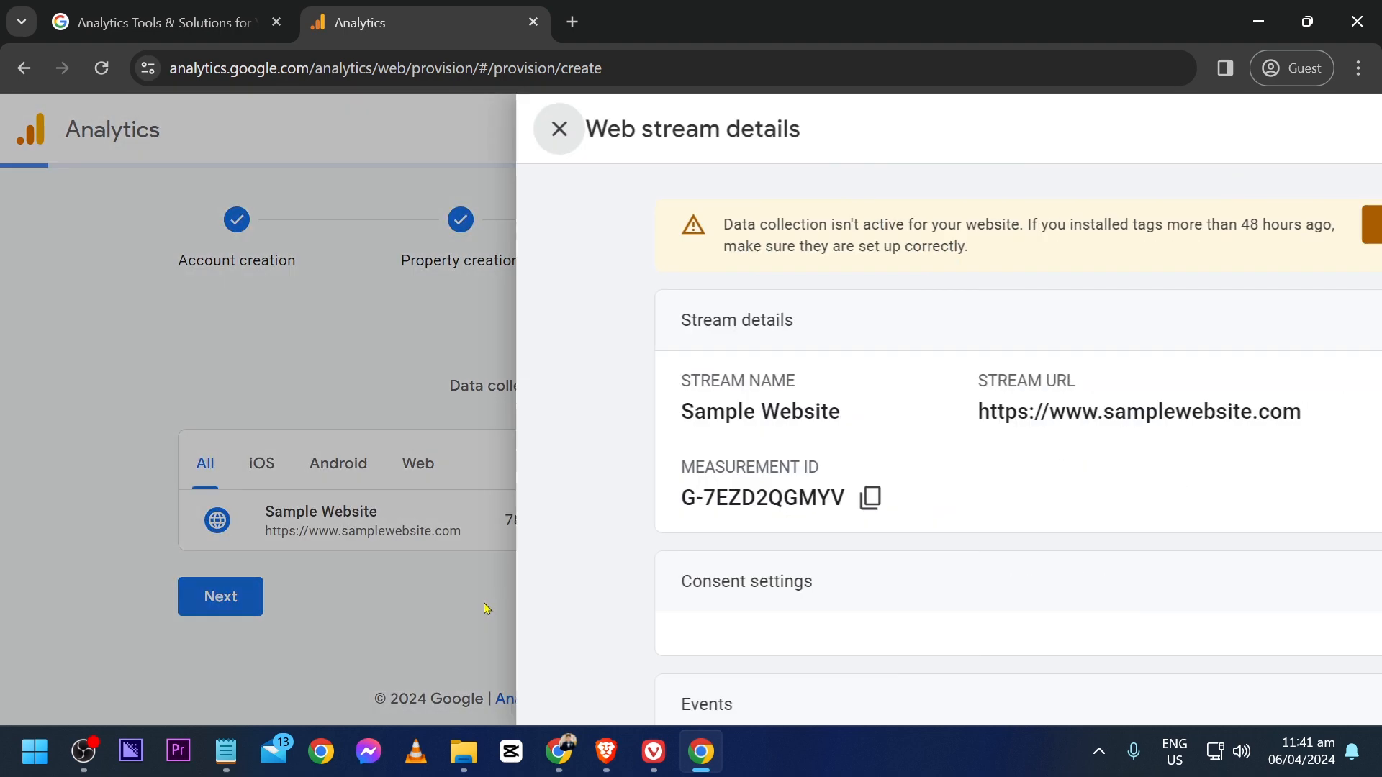
scroll("down", 3)
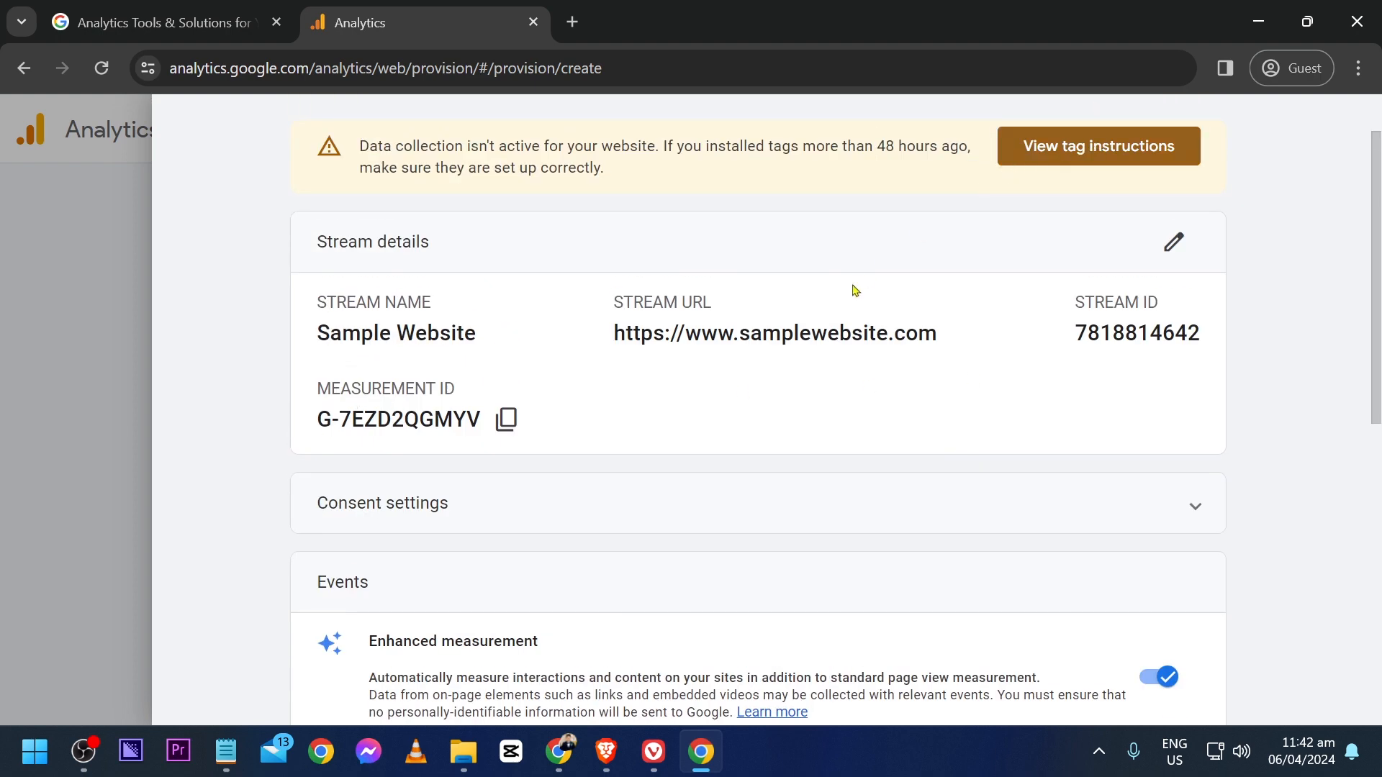
left_click(1097, 146)
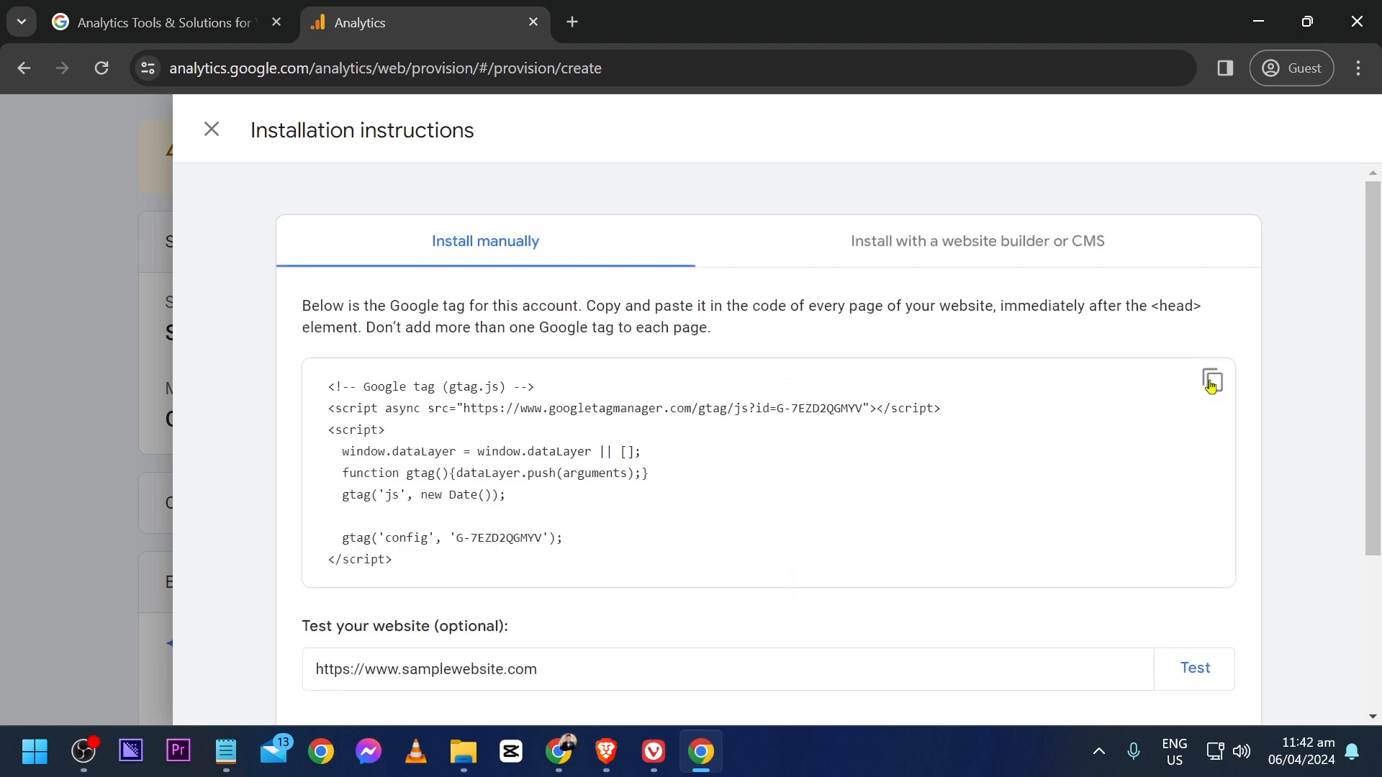
Copy the Google tag code for samplewebsite.com from the Install manually instructions to the clipboard.
left_click(1211, 383)
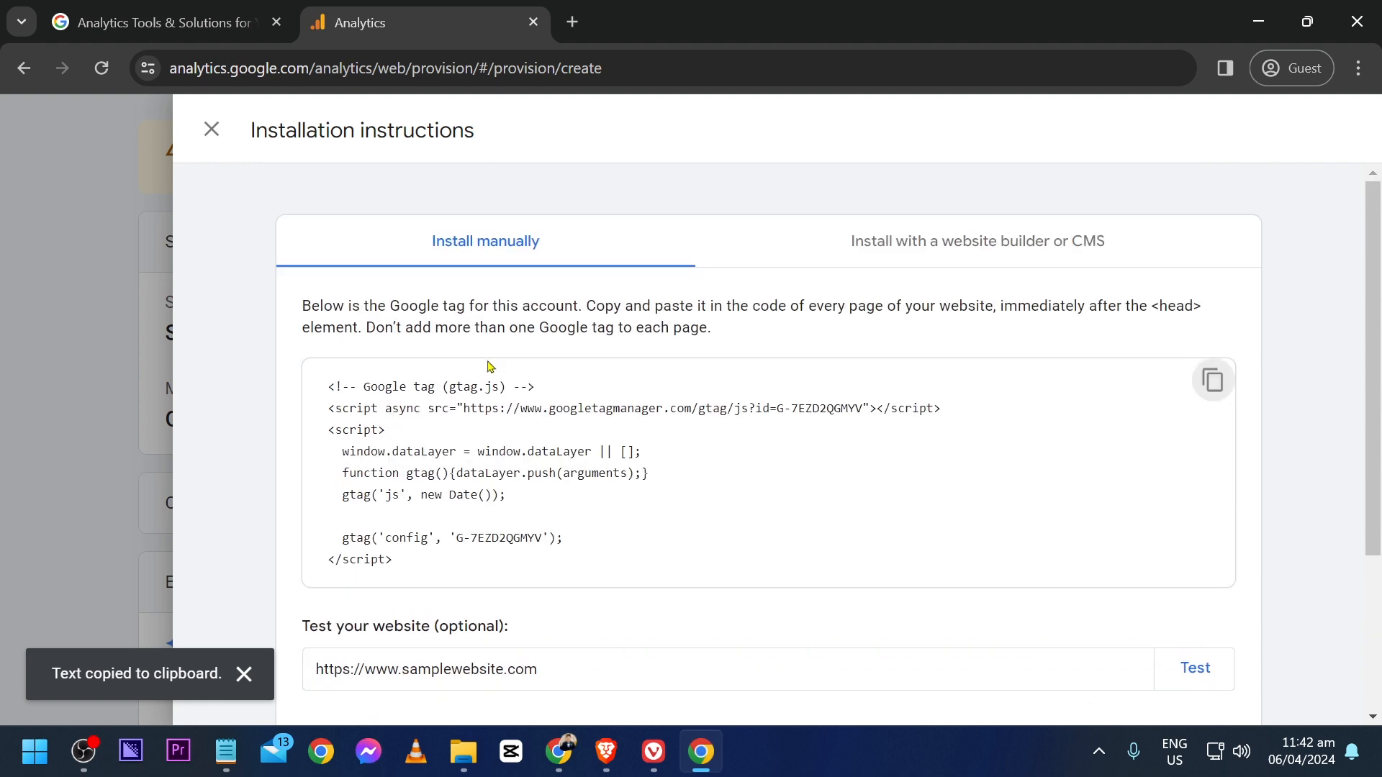
scroll("down", 3)
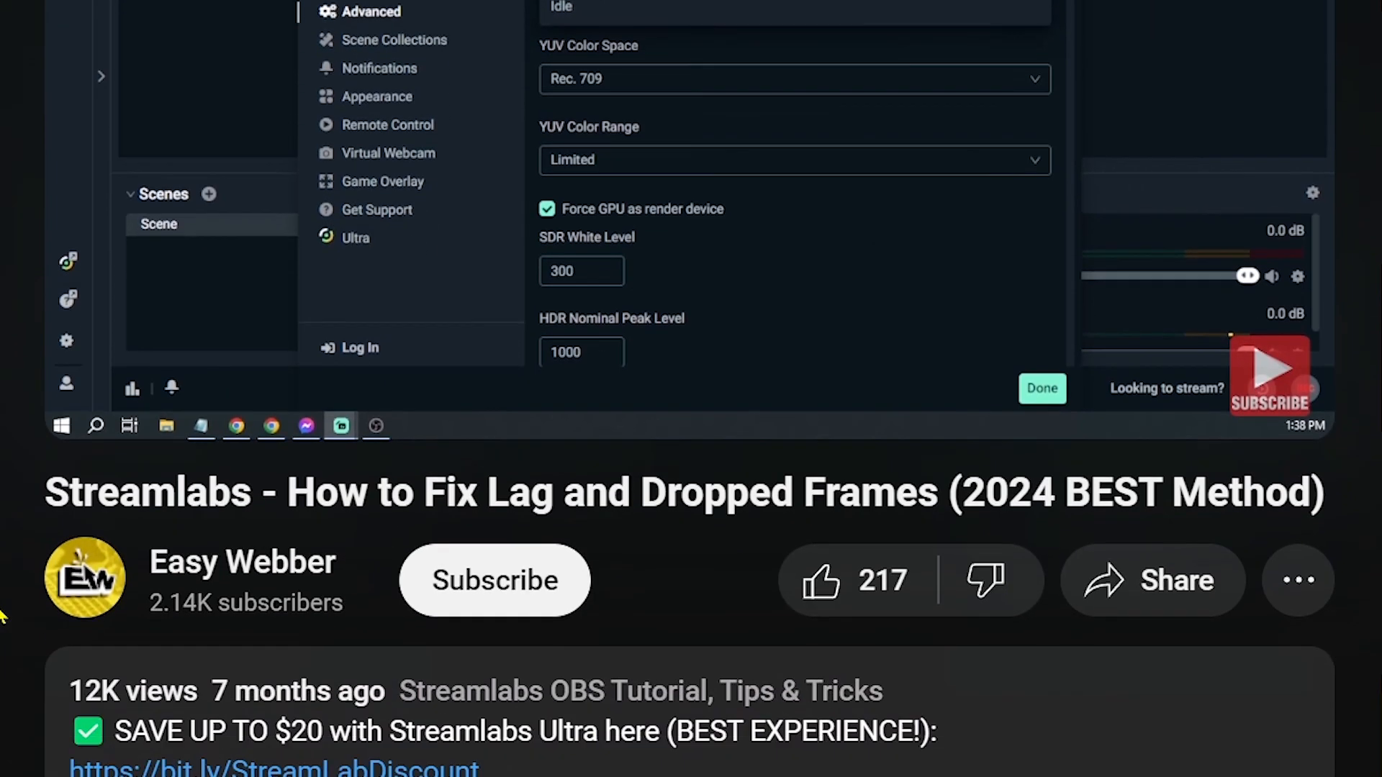
Subscribe to the Easy Webber channel and like the Streamlabs lag-fix video.
left_click(494, 580)
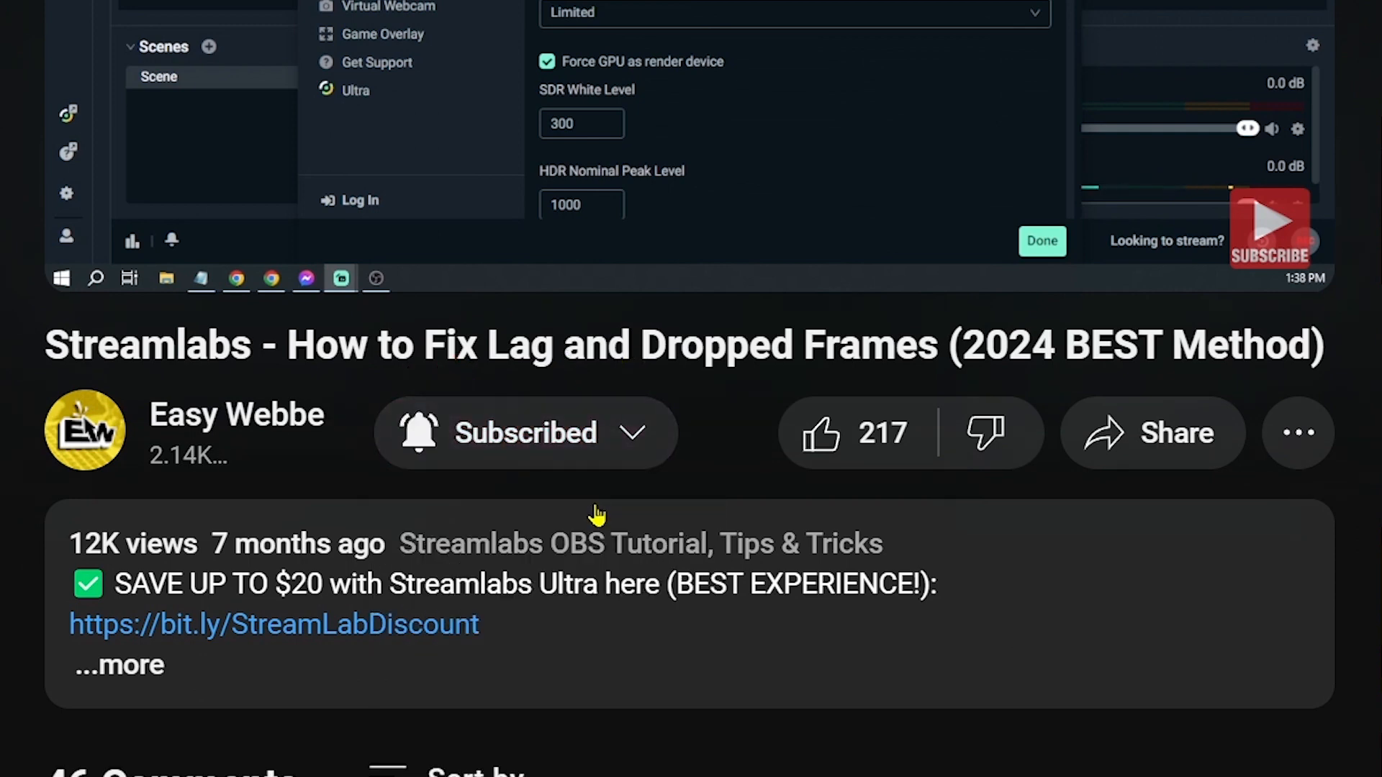
left_click(819, 434)
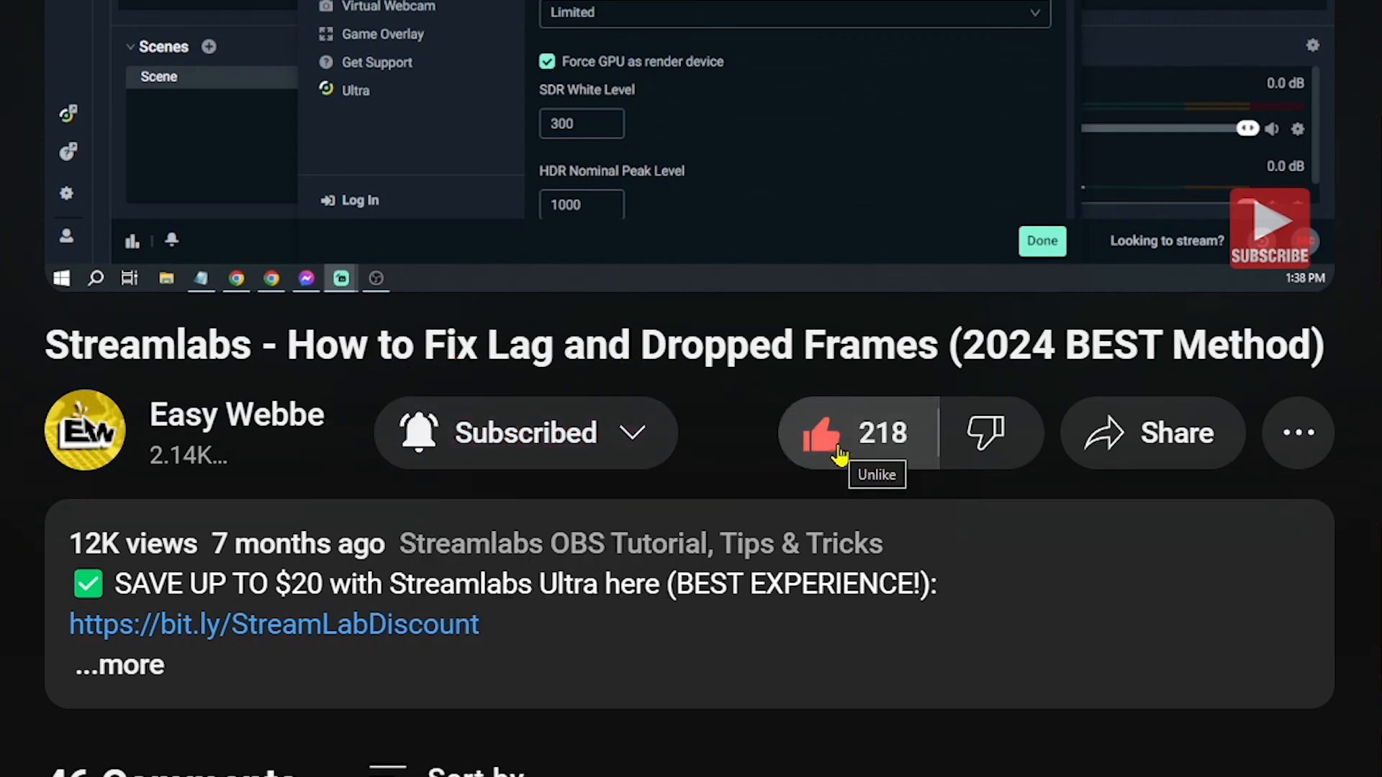